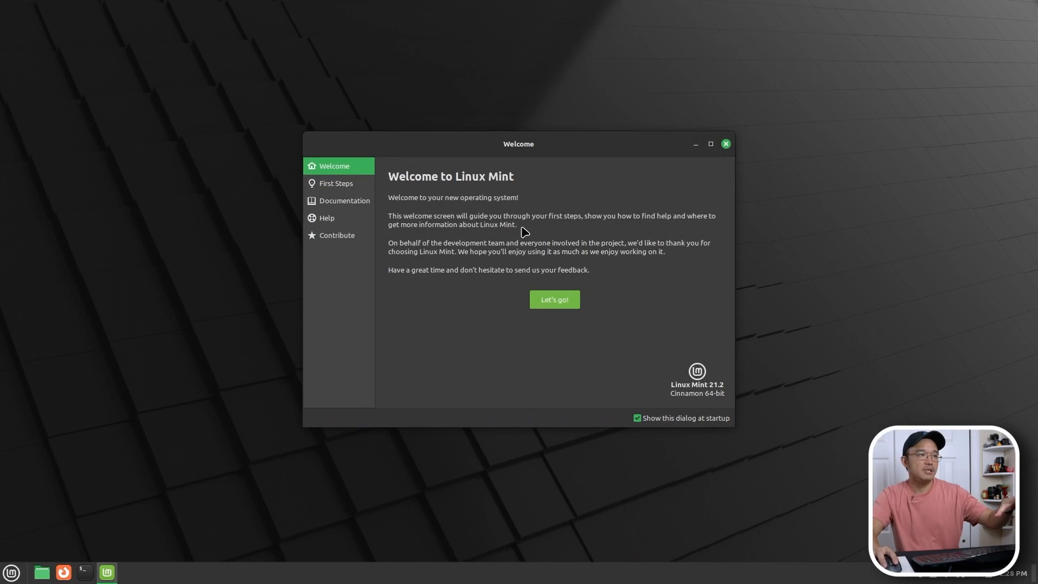
pyautogui.moveTo(586, 155)
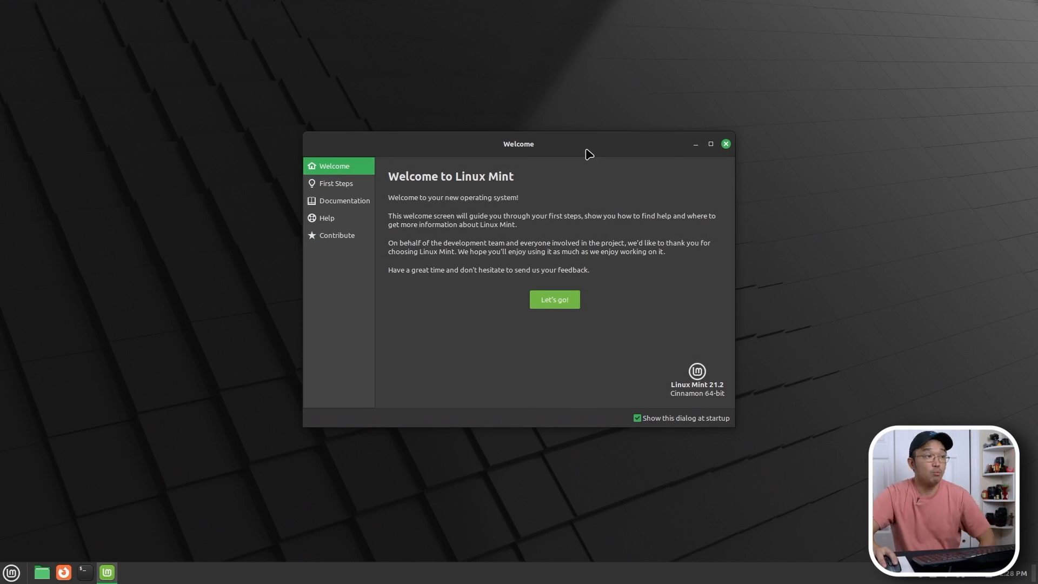
pyautogui.moveTo(336, 184)
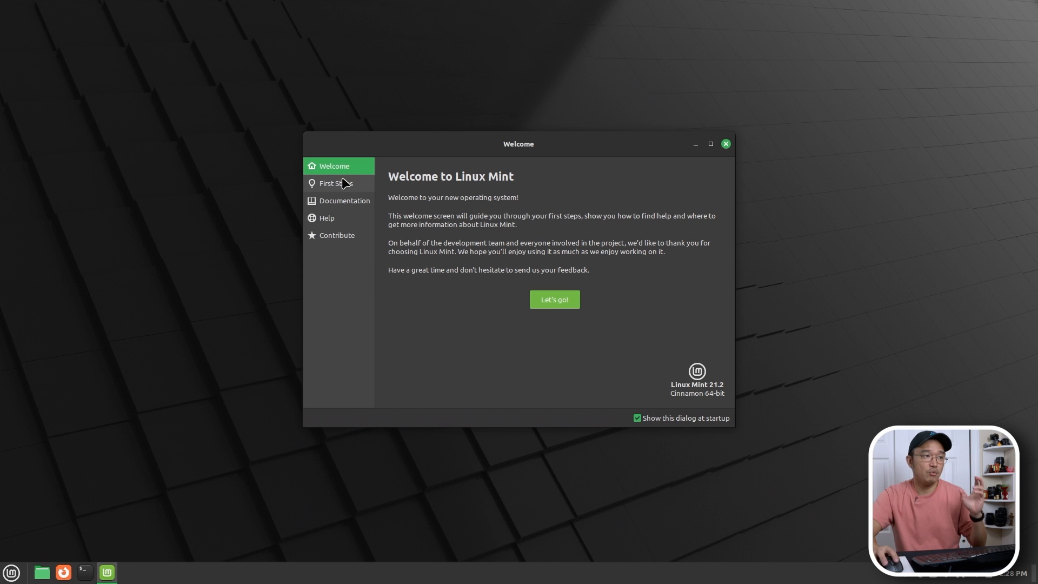
# Launch Desktop Colors from First Steps, try Mixed, keep Dark, and close the Files window.
pyautogui.click(337, 183)
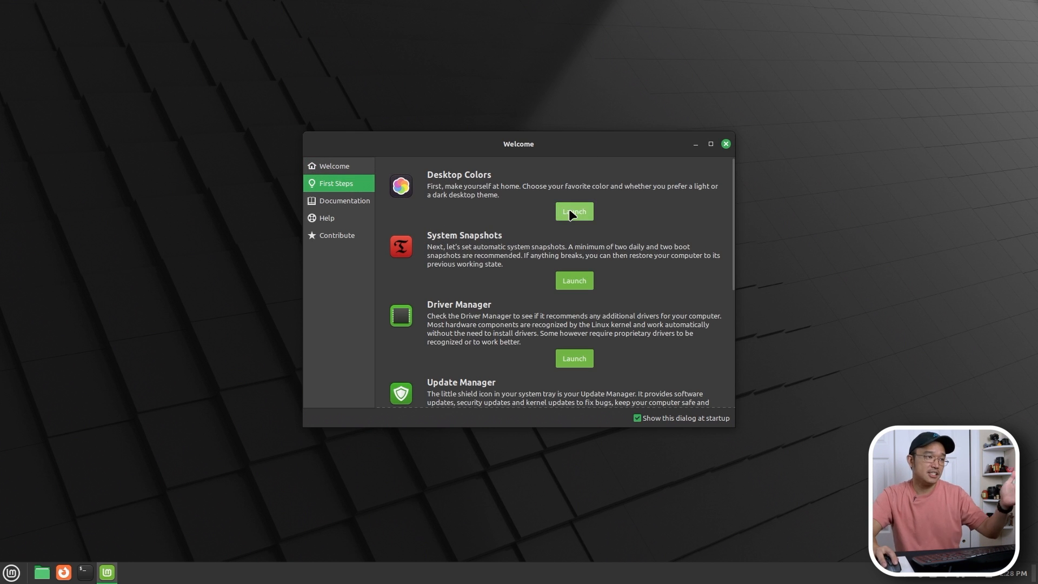
pyautogui.click(573, 212)
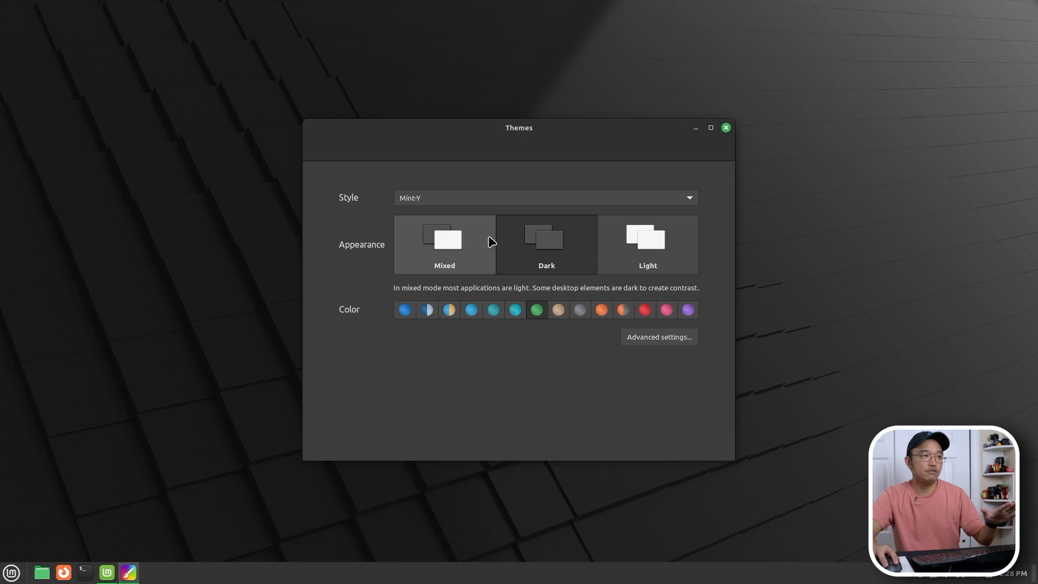
pyautogui.click(444, 244)
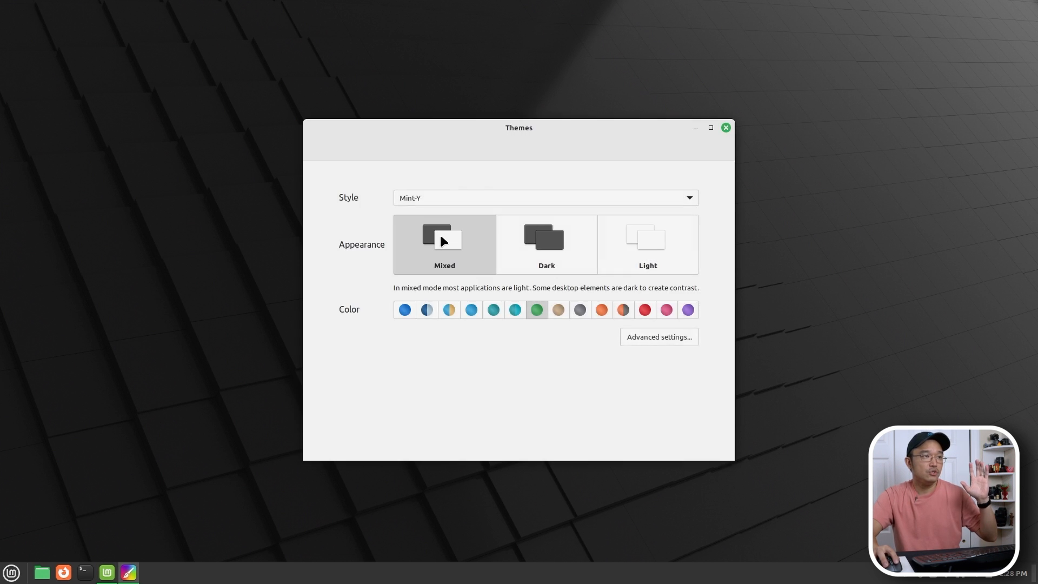
pyautogui.moveTo(477, 247)
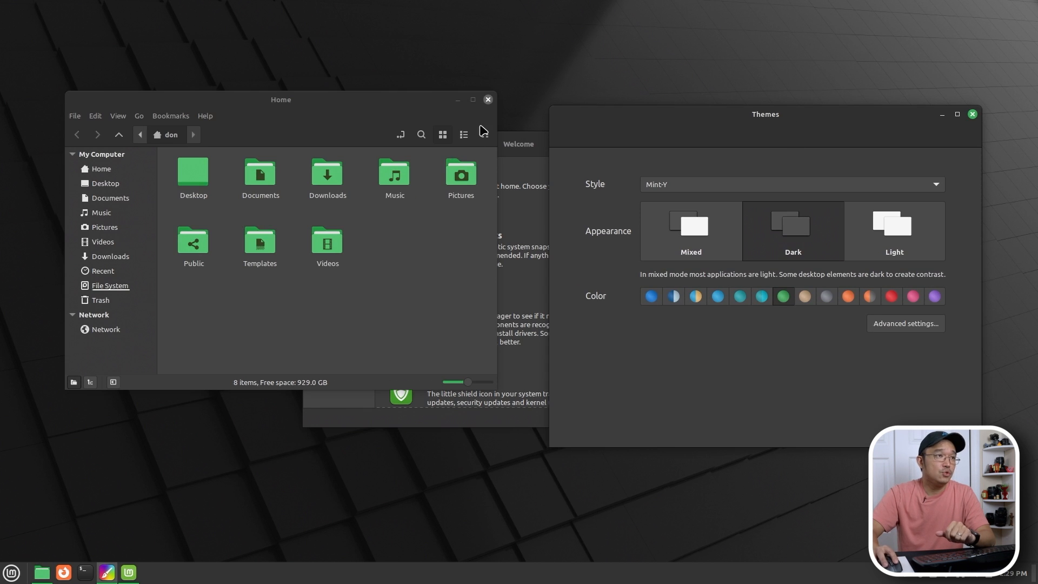
pyautogui.click(487, 99)
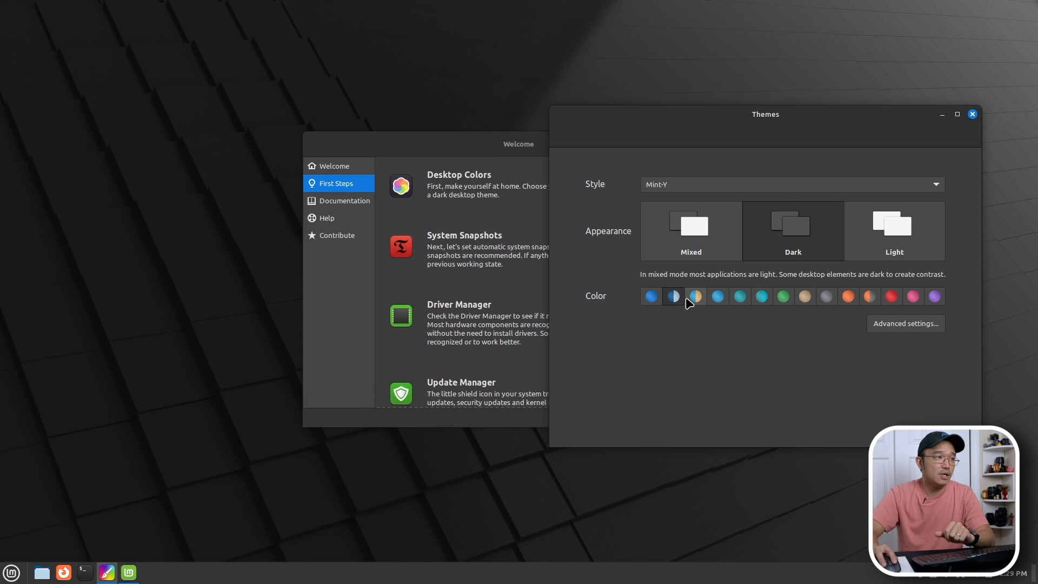
pyautogui.moveTo(782, 296)
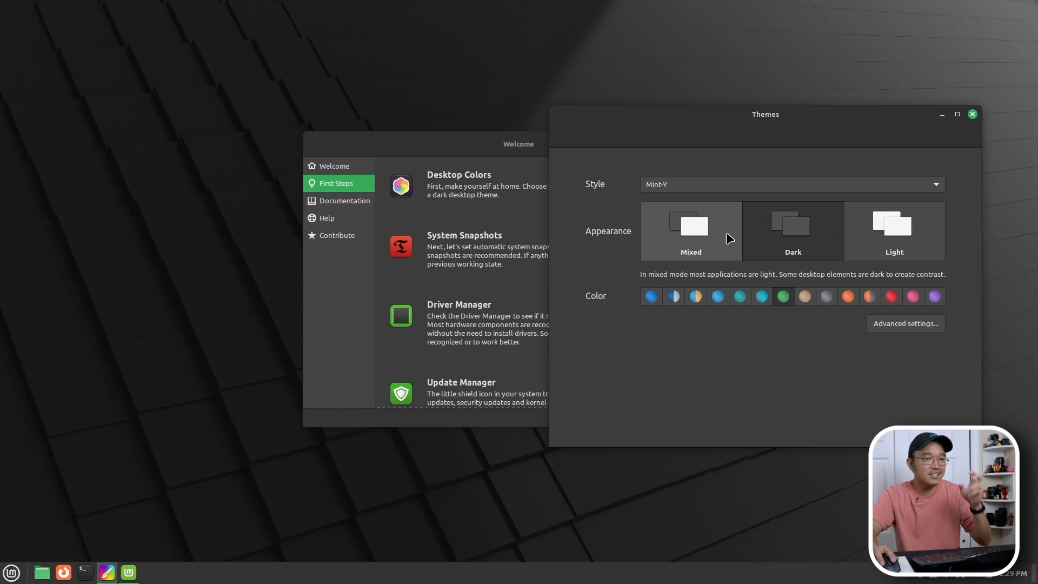
pyautogui.moveTo(344, 93)
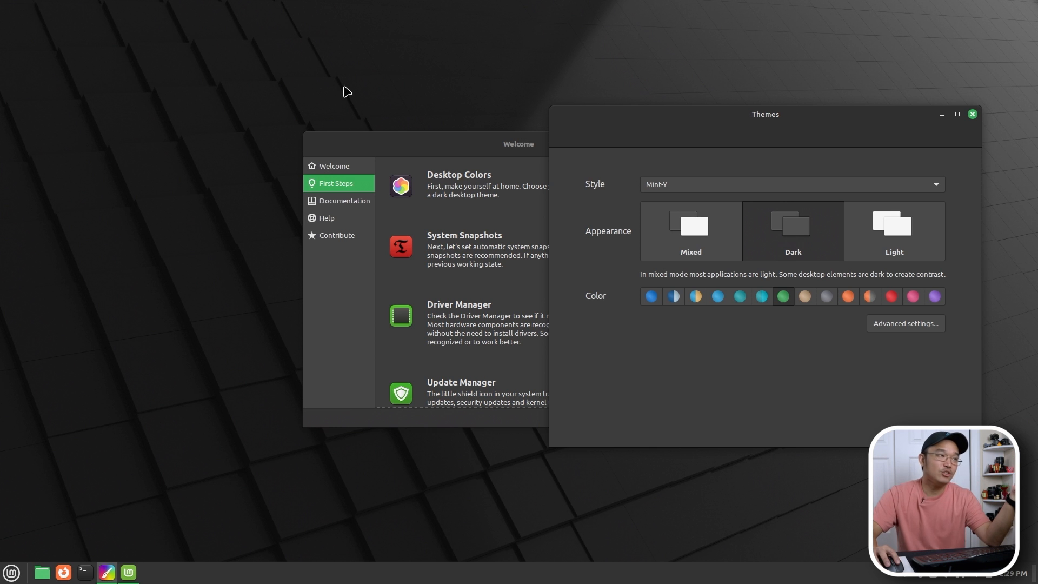
pyautogui.moveTo(696, 254)
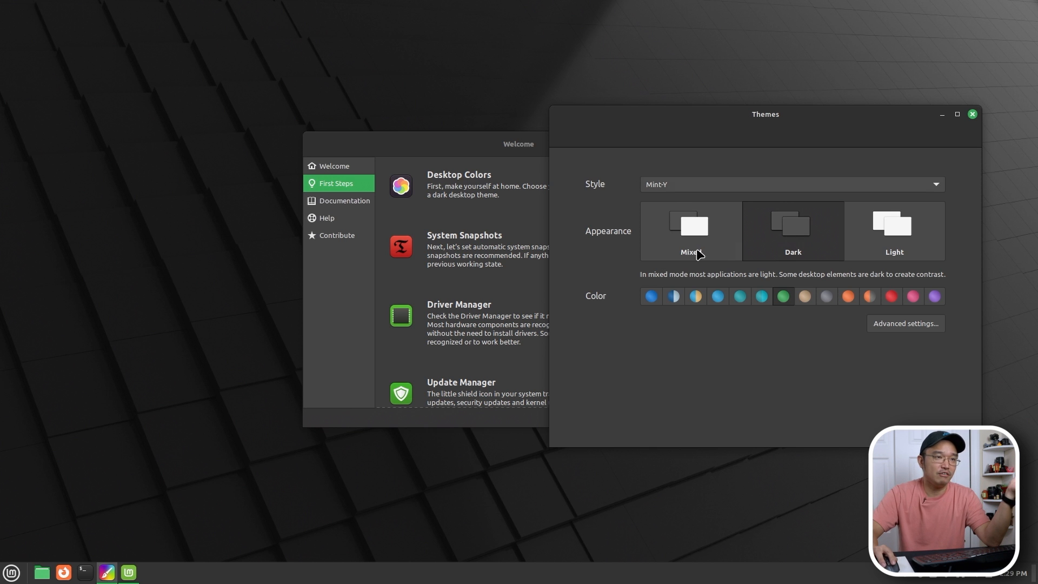
pyautogui.moveTo(840, 301)
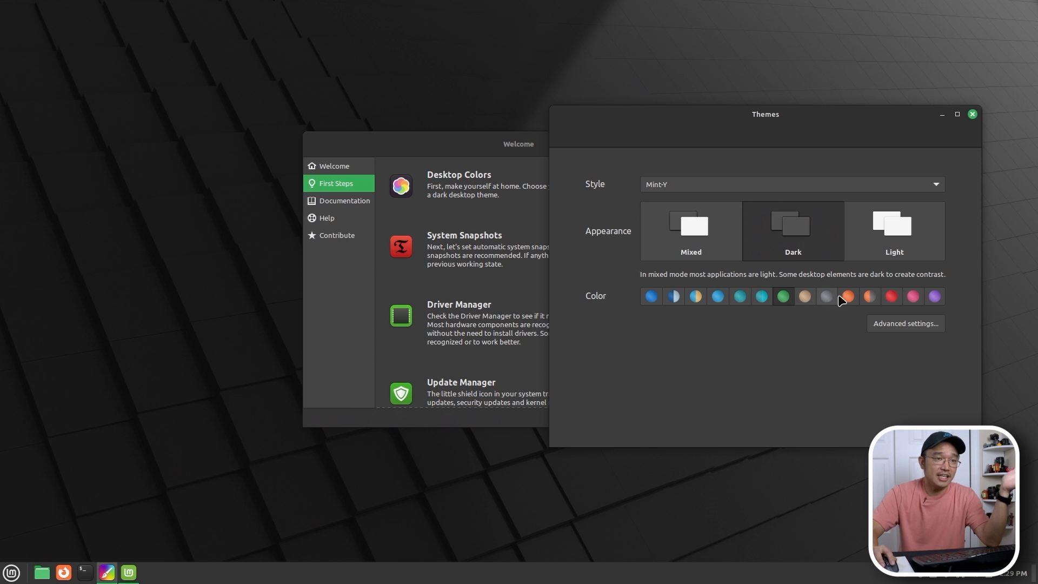
# Show Themes advanced settings, peek at Add/Remove, and dismiss the Applications theme list unchanged.
pyautogui.click(905, 323)
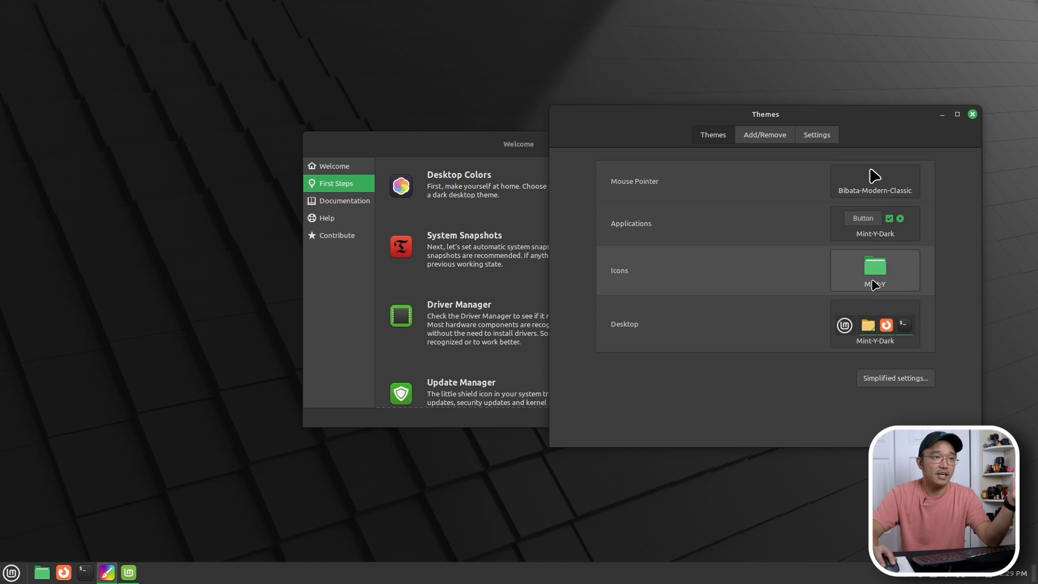
pyautogui.moveTo(913, 323)
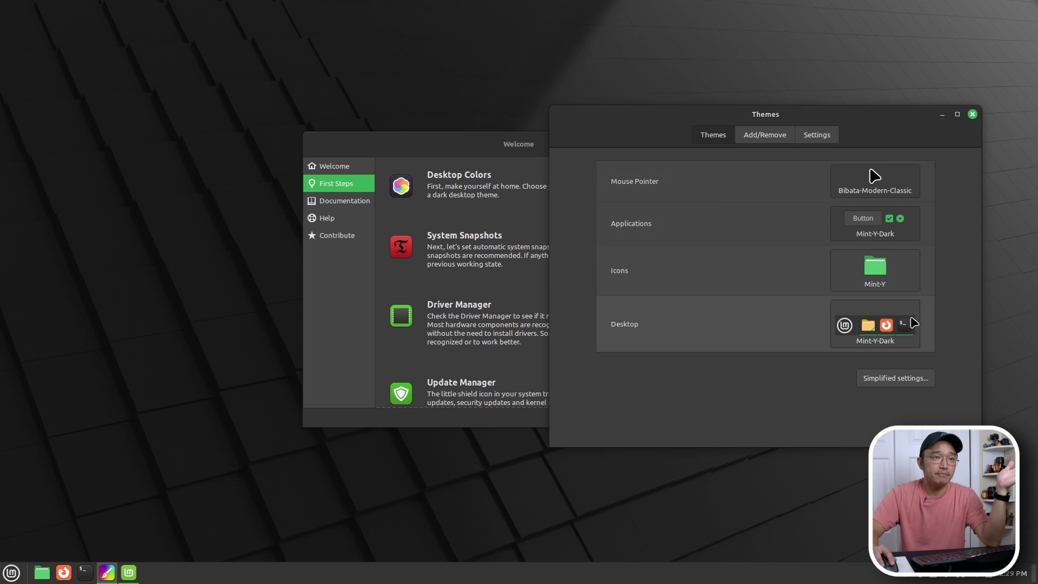
pyautogui.click(763, 134)
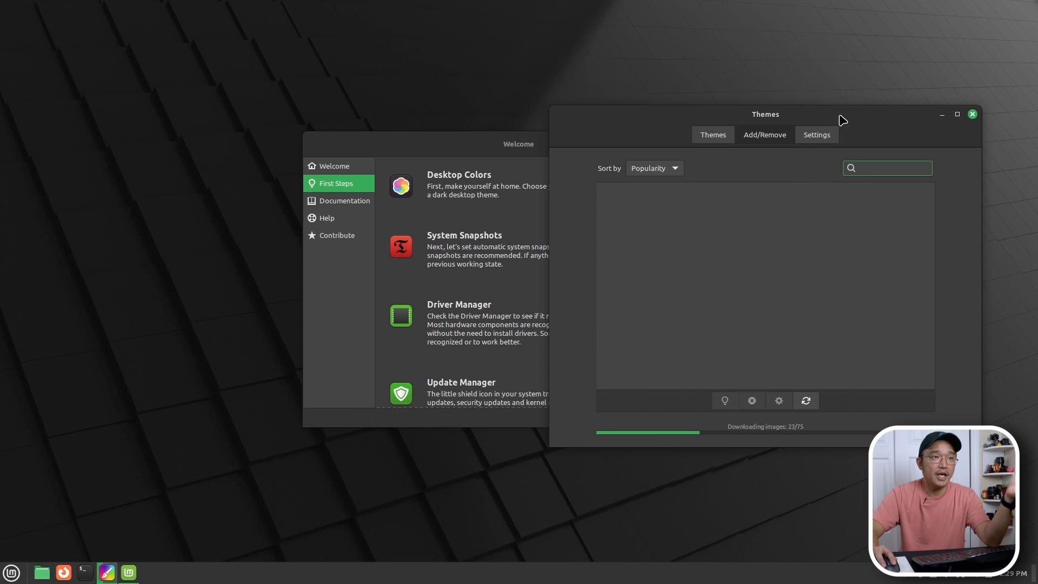
pyautogui.click(722, 135)
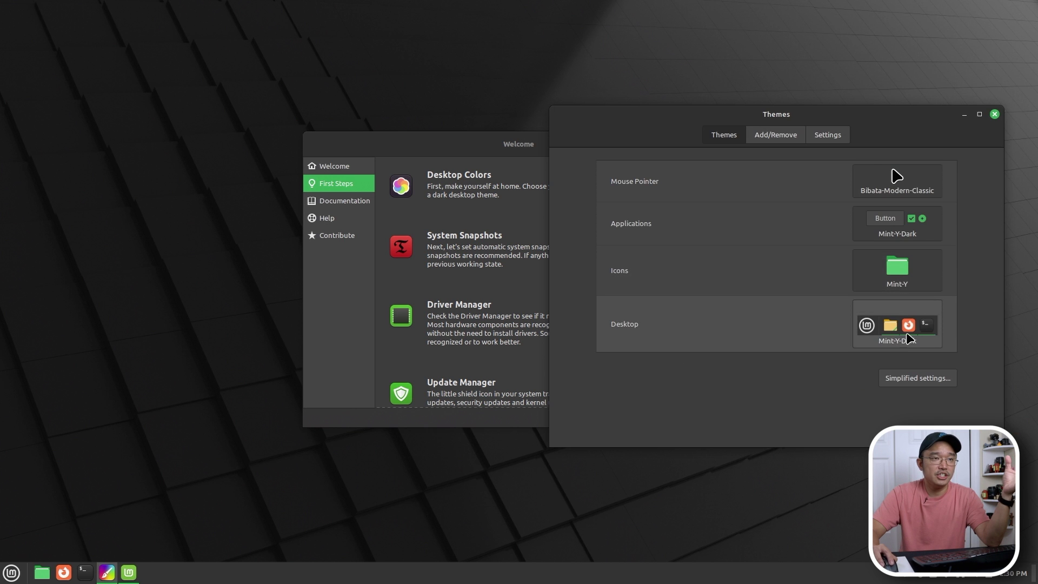
pyautogui.click(896, 324)
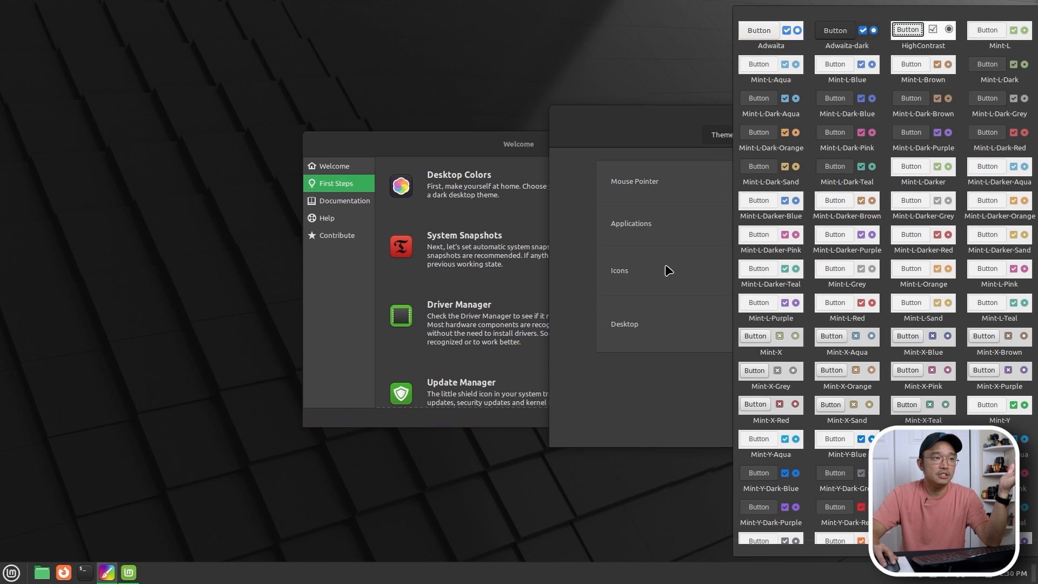
pyautogui.click(634, 180)
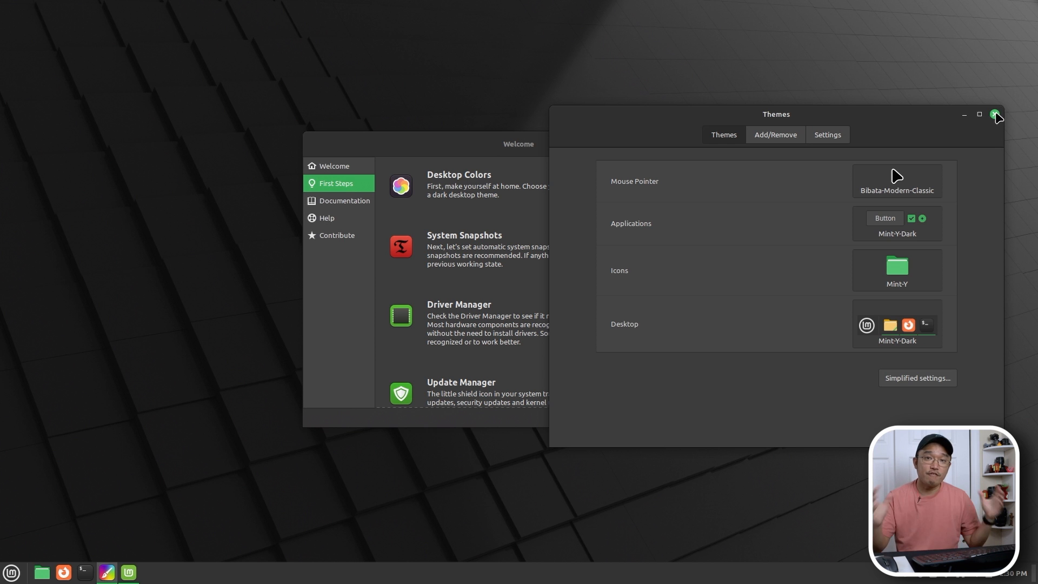
# Close Themes and scroll First Steps down to Driver Manager, Update Manager and System Settings.
pyautogui.click(994, 114)
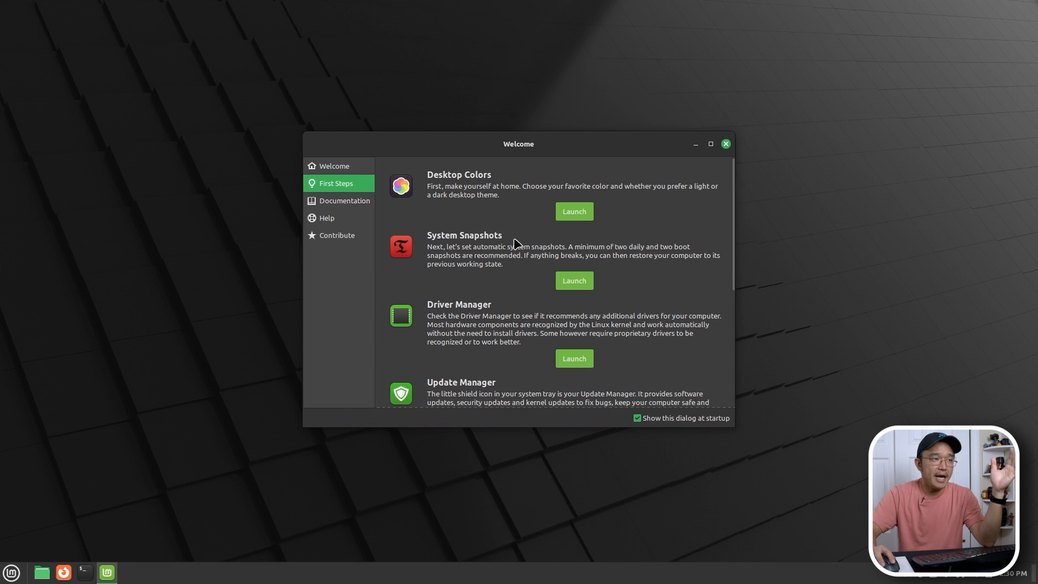
pyautogui.moveTo(509, 250)
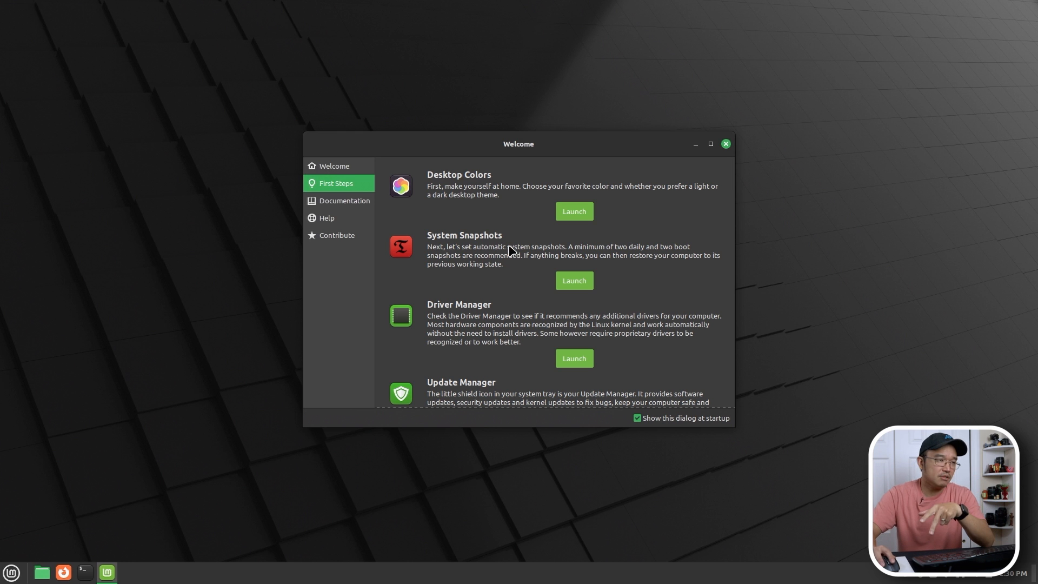
pyautogui.scroll(-3)
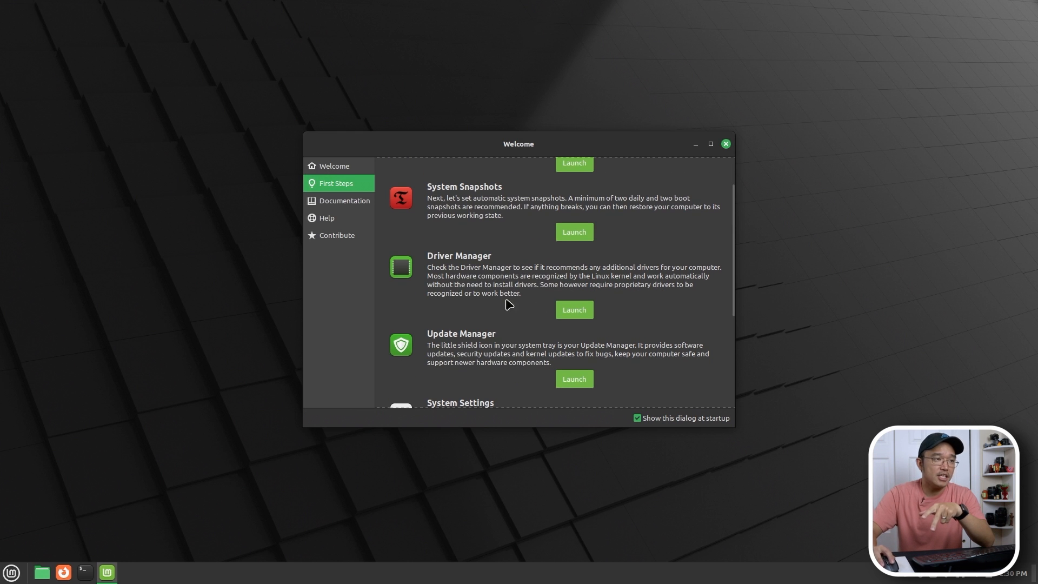
pyautogui.moveTo(530, 293)
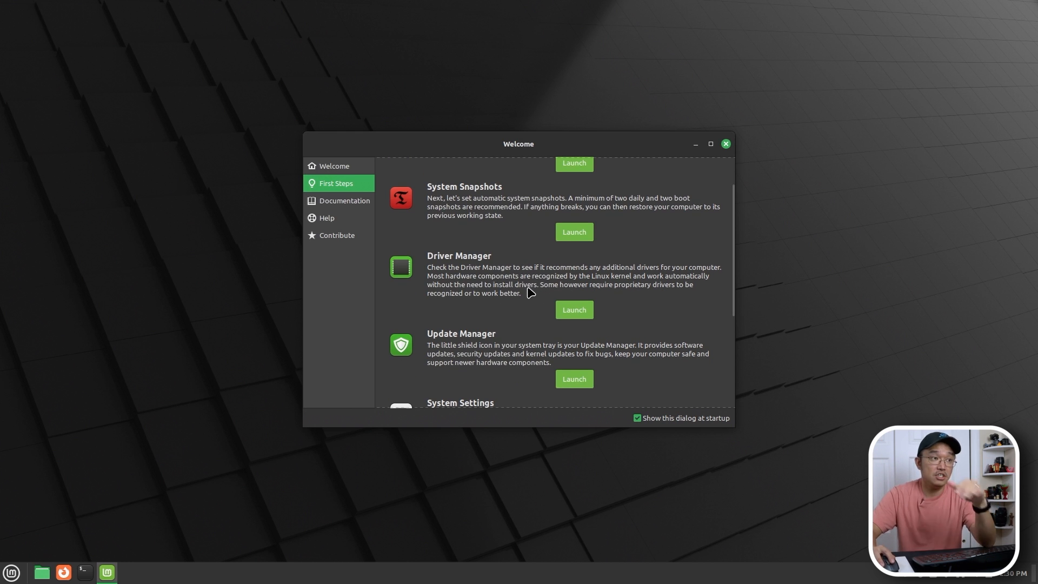
pyautogui.scroll(-3)
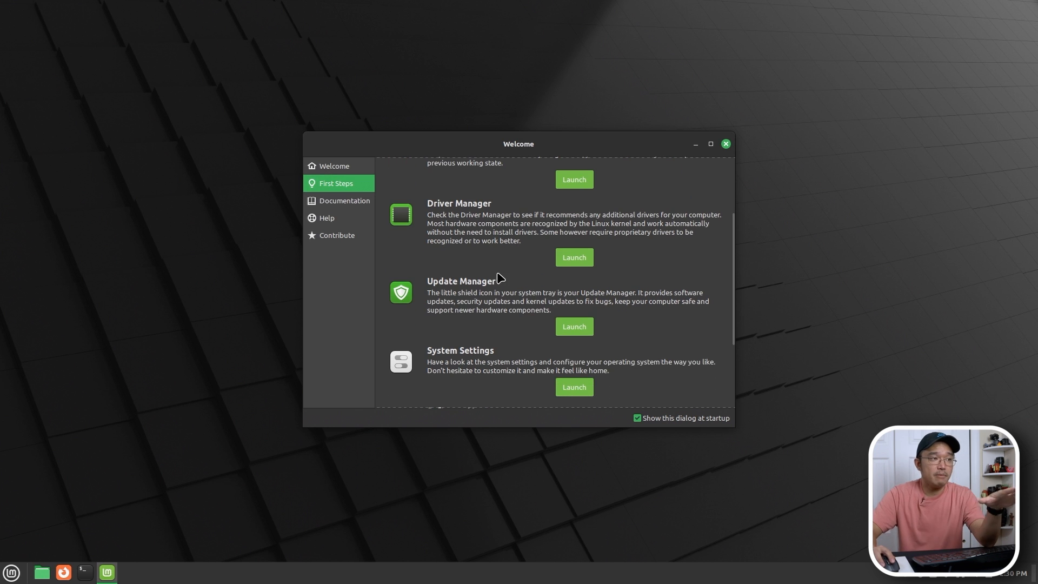
pyautogui.moveTo(567, 322)
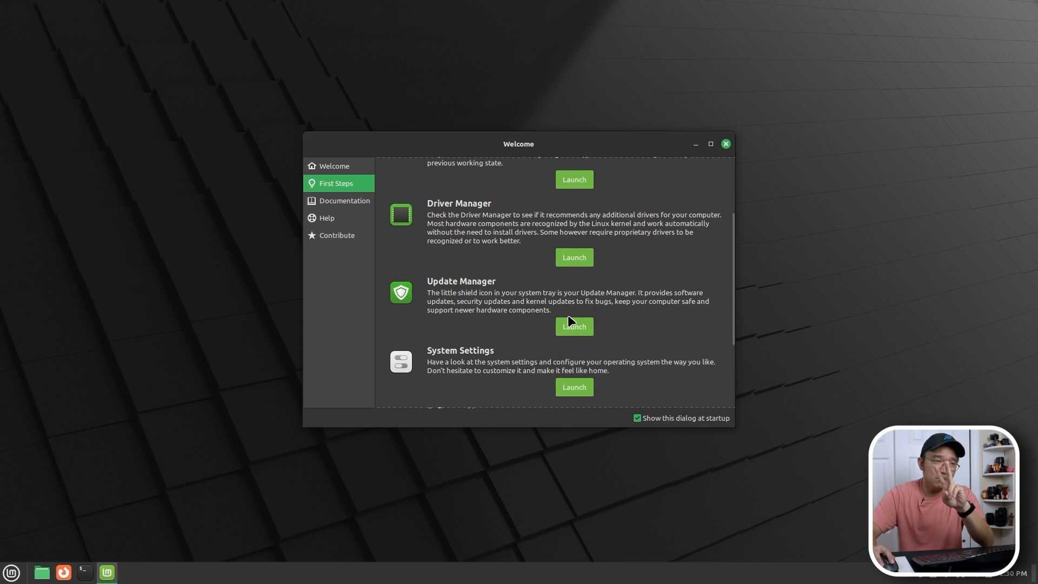
pyautogui.moveTo(573, 328)
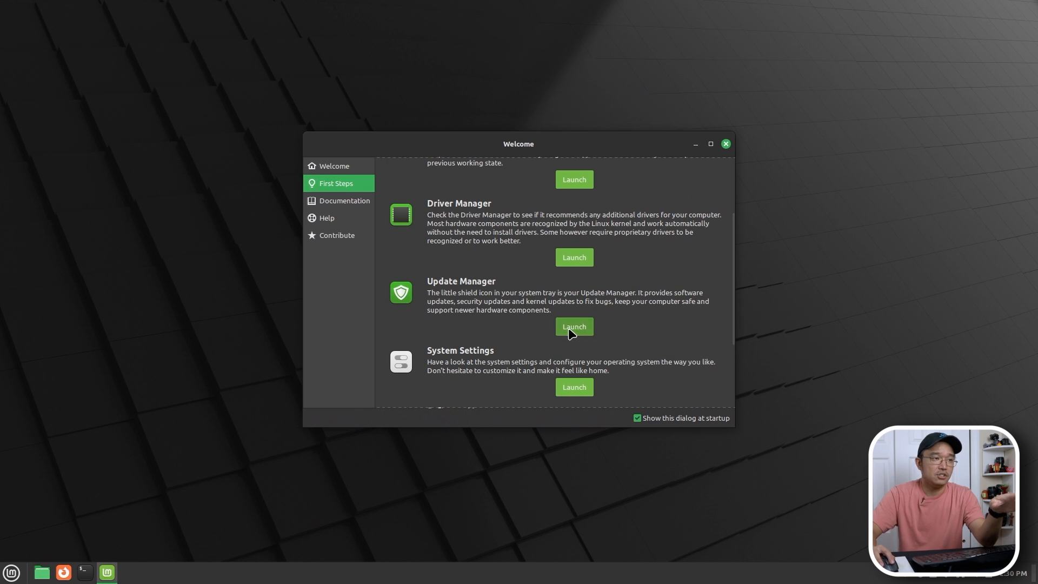
# Launch Update Manager, view the Automation preferences, then close them to return to updates.
pyautogui.click(573, 327)
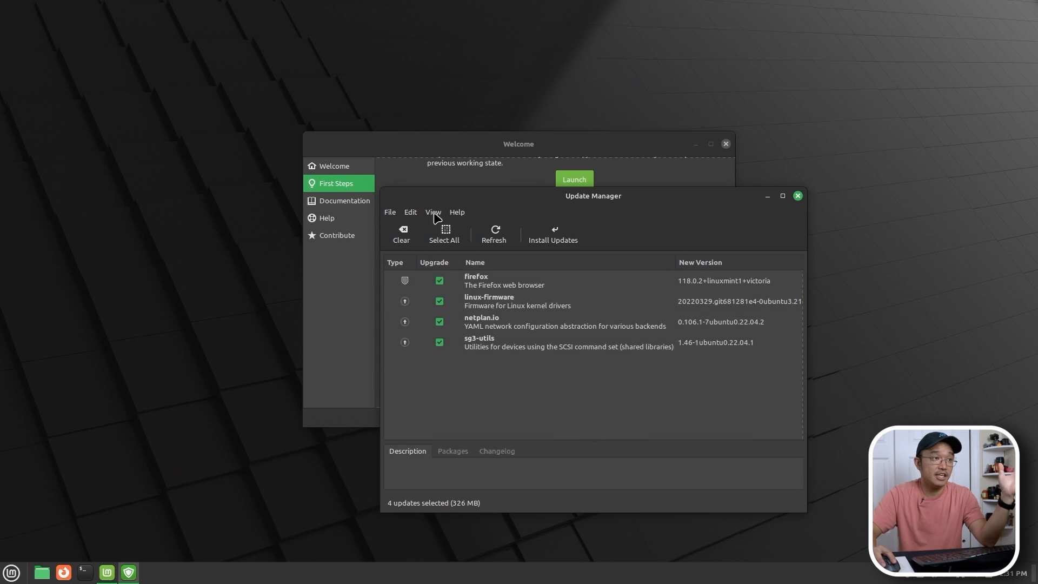
pyautogui.moveTo(410, 212)
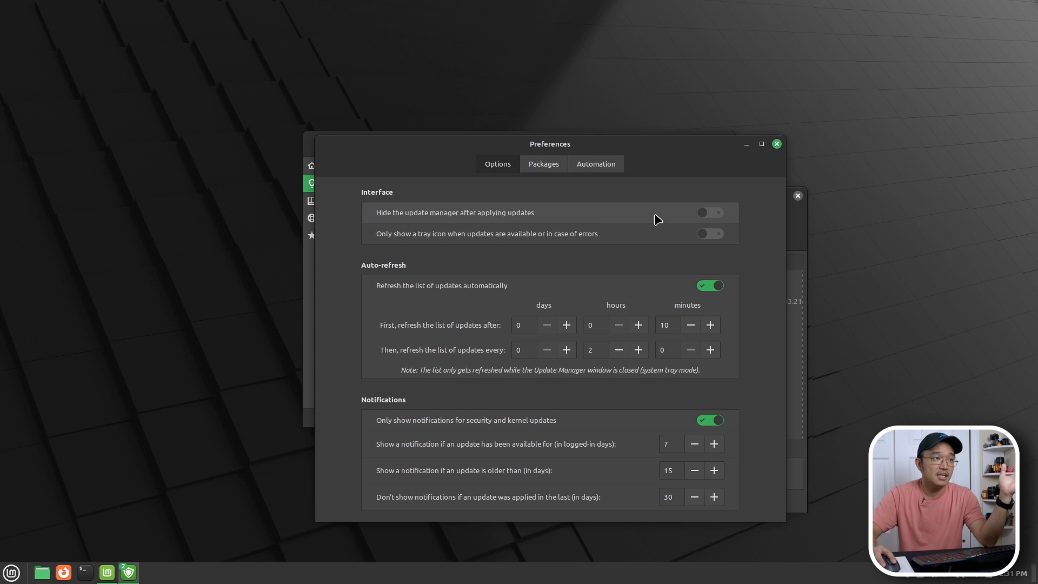
pyautogui.click(593, 163)
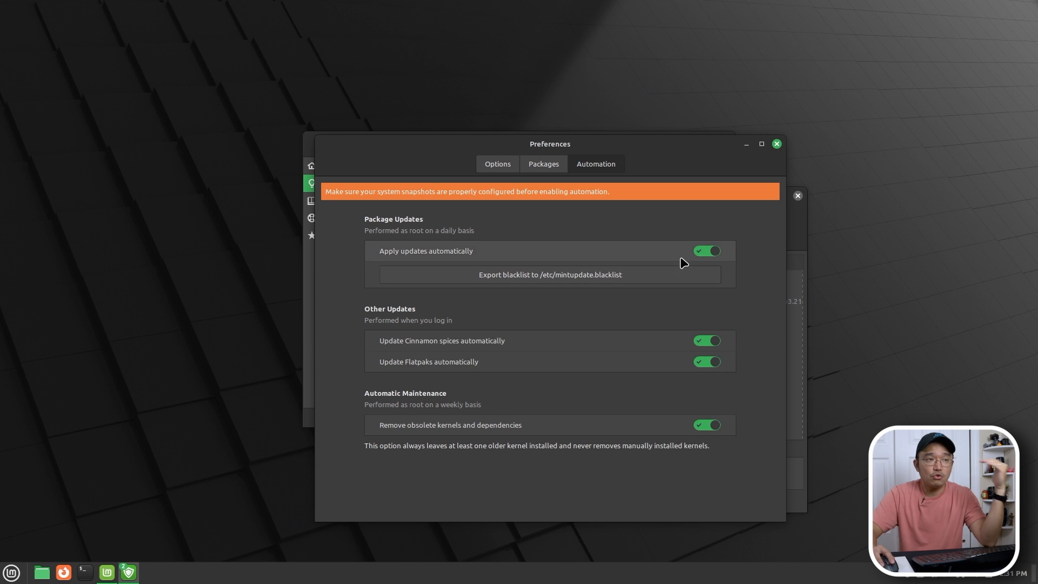
pyautogui.moveTo(757, 213)
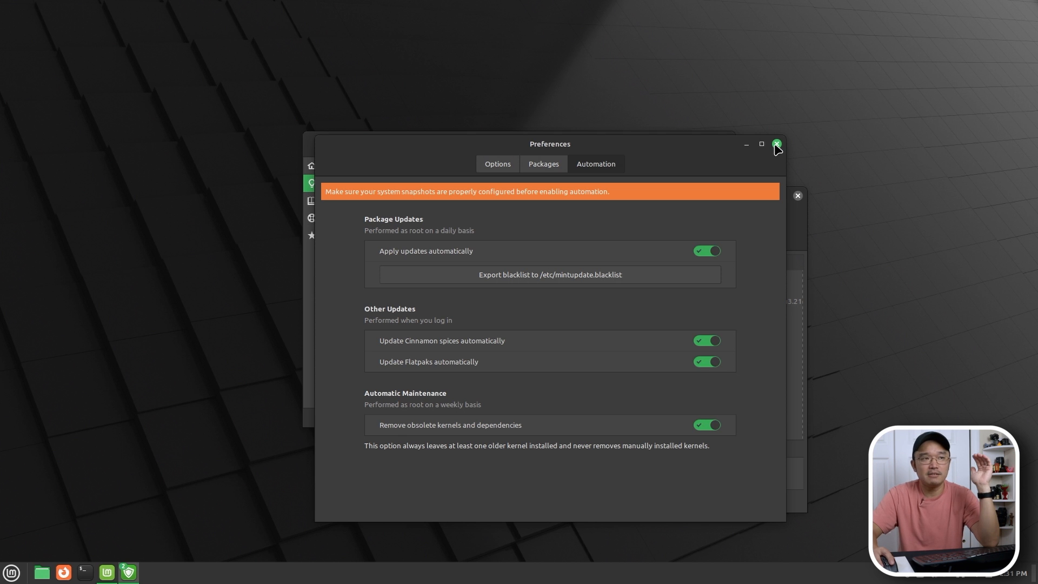
pyautogui.moveTo(783, 151)
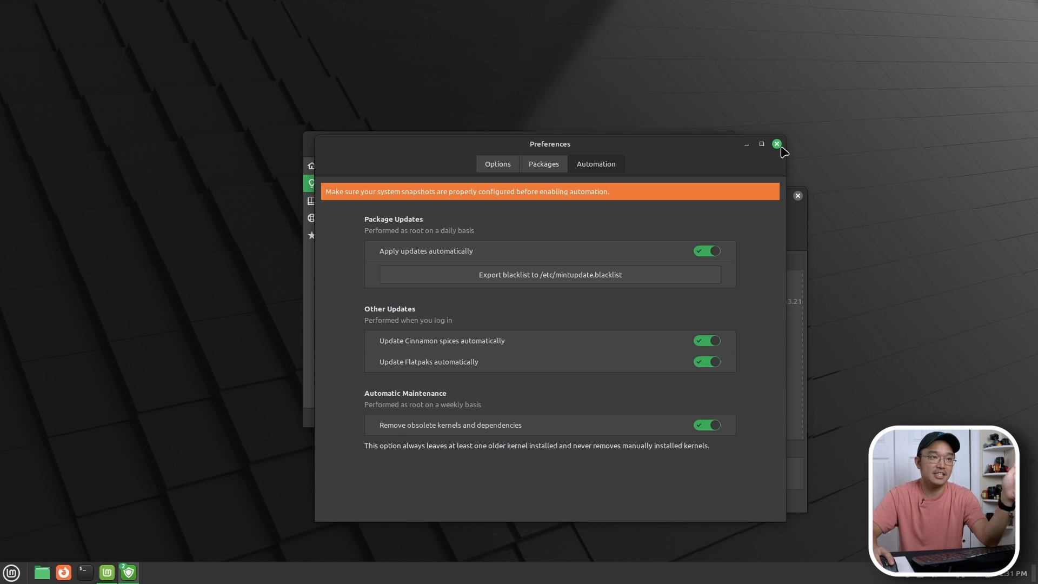
pyautogui.click(776, 143)
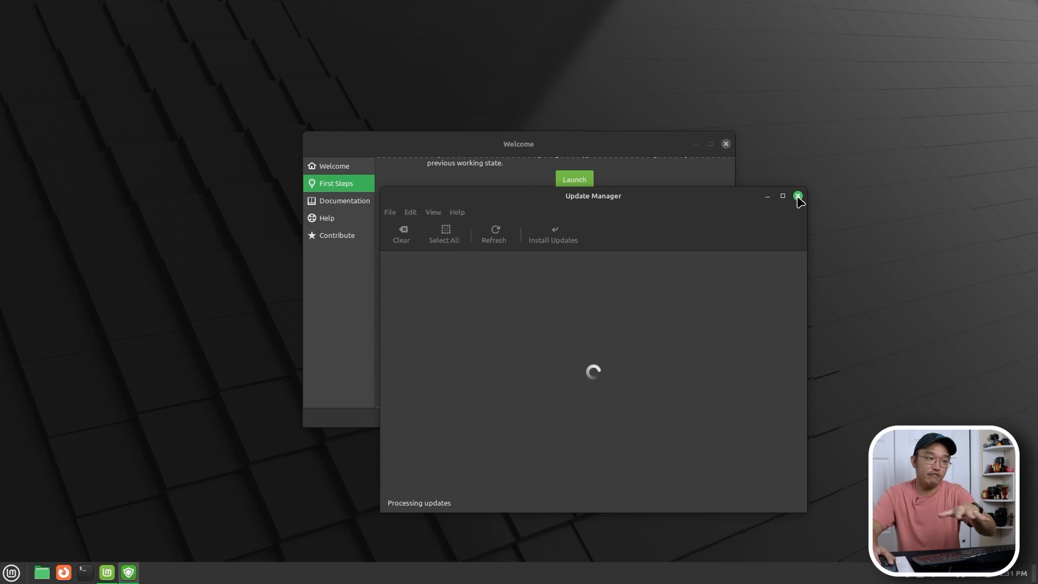
# Close Update Manager, view the Welcome screen's Documentation section, then close the Welcome window.
pyautogui.click(798, 196)
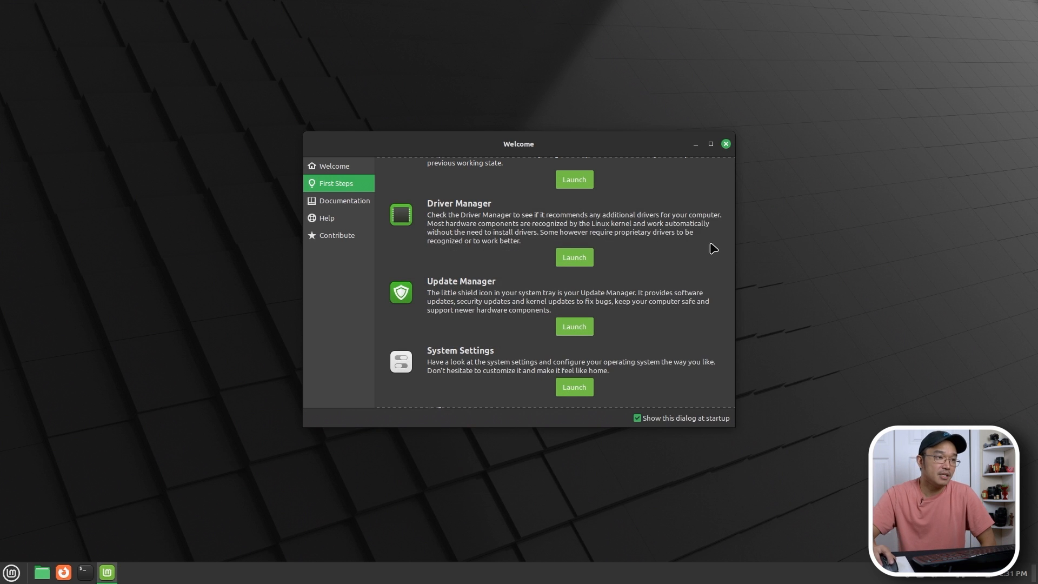
pyautogui.scroll(-3)
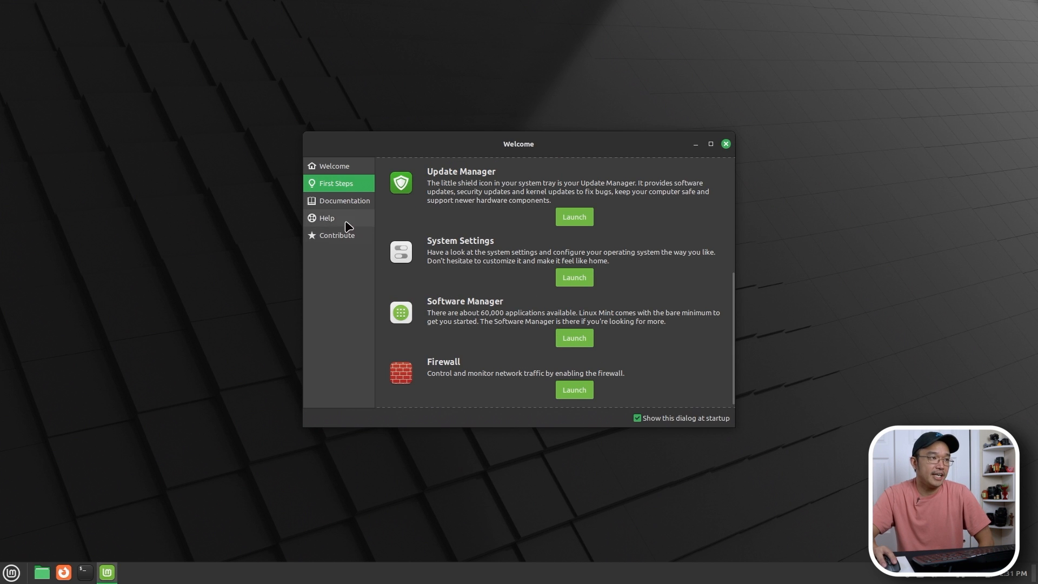
pyautogui.click(345, 201)
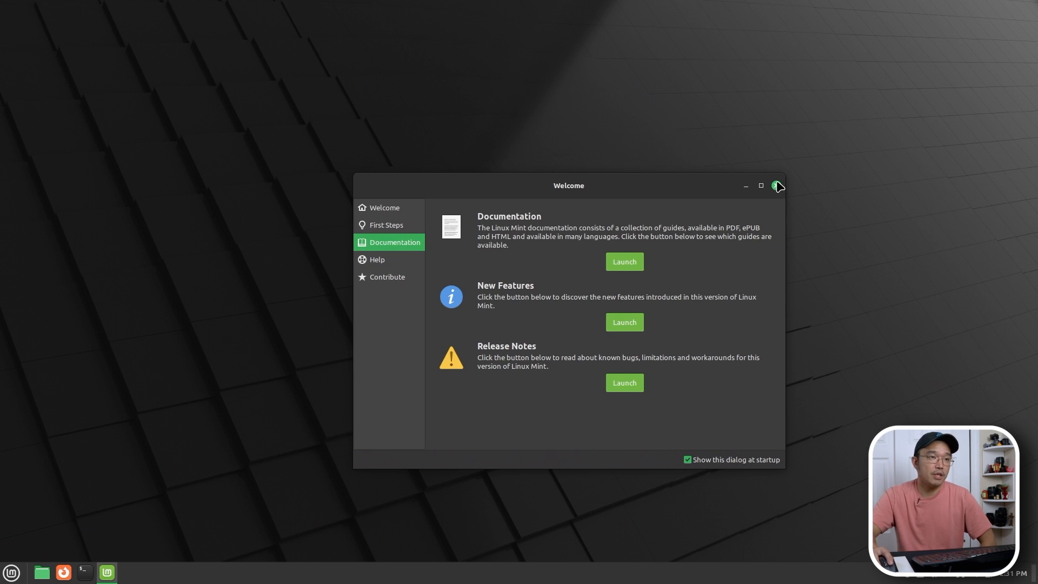
pyautogui.click(776, 185)
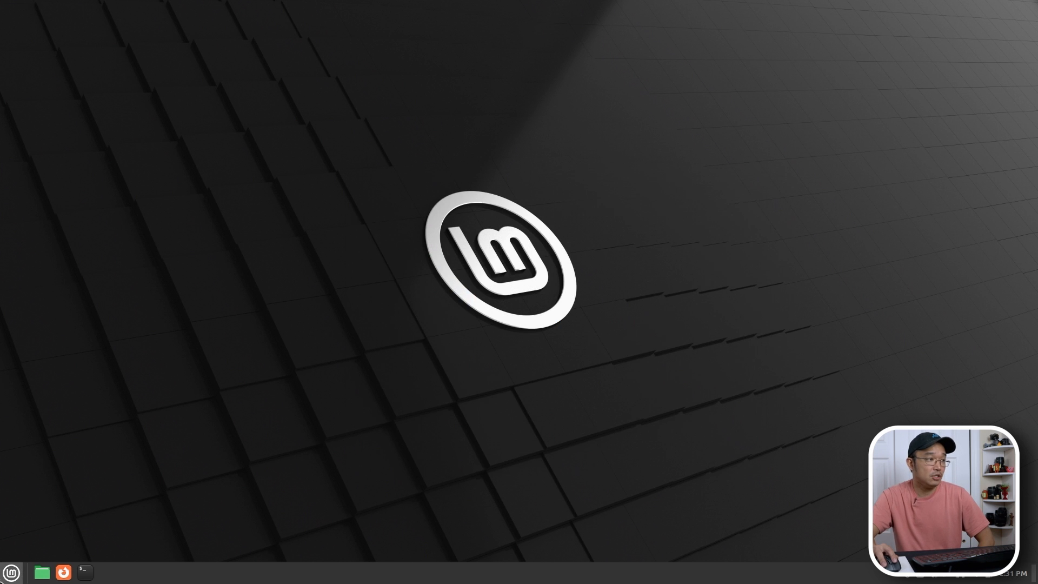
# Open the panel menu to Graphics, listing Document Scanner, Drawing and Pix.
pyautogui.click(11, 572)
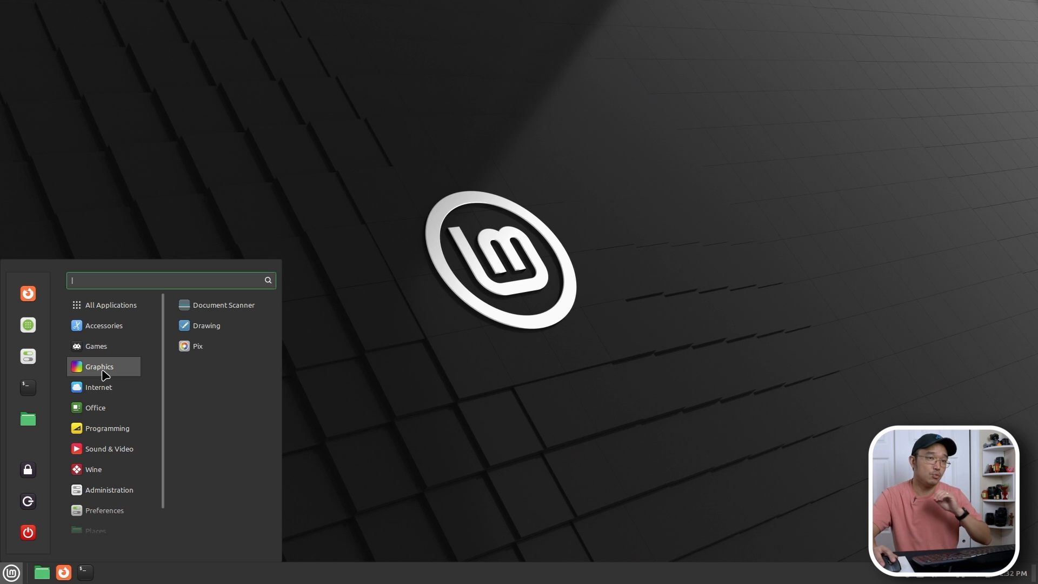
pyautogui.moveTo(157, 367)
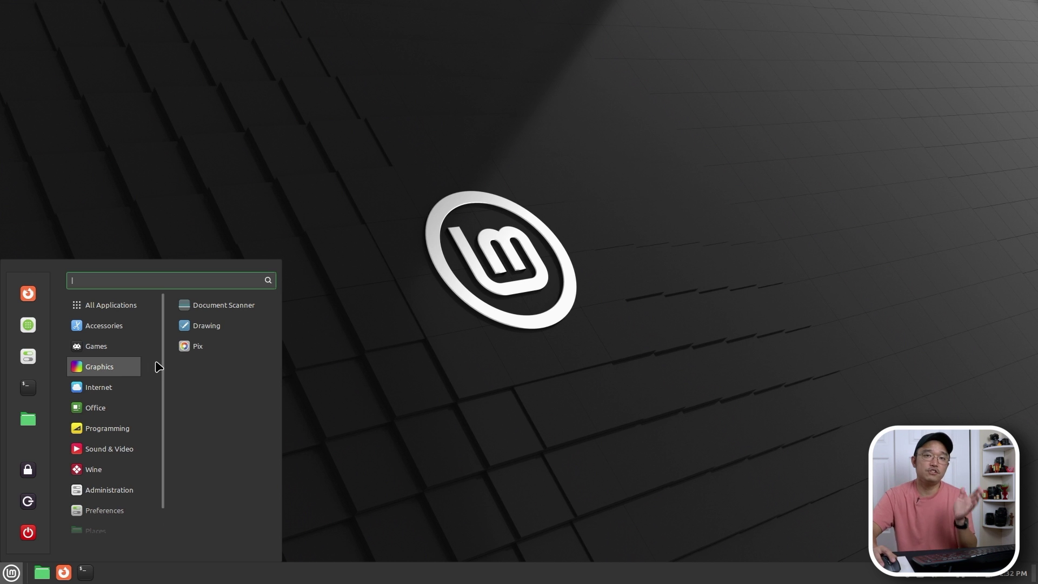
pyautogui.moveTo(197, 345)
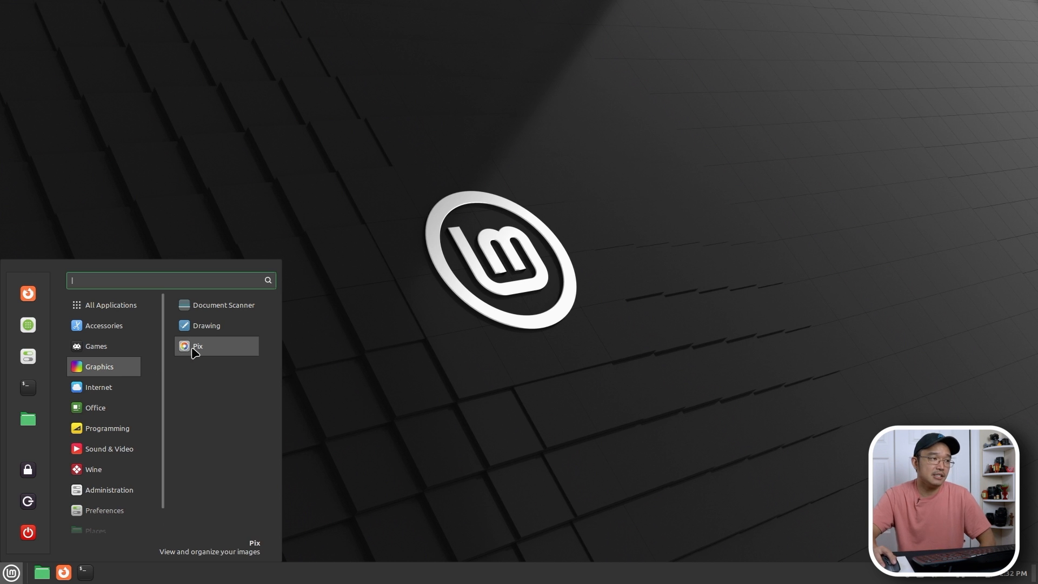
# Launch Pix from the Graphics menu, showing an empty Pictures folder.
pyautogui.click(197, 345)
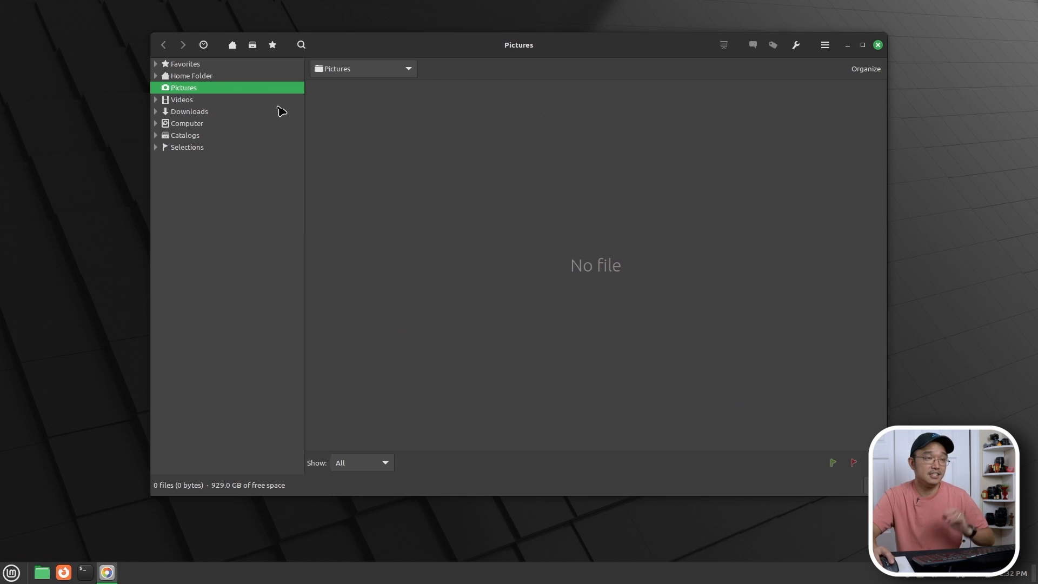
pyautogui.moveTo(820, 112)
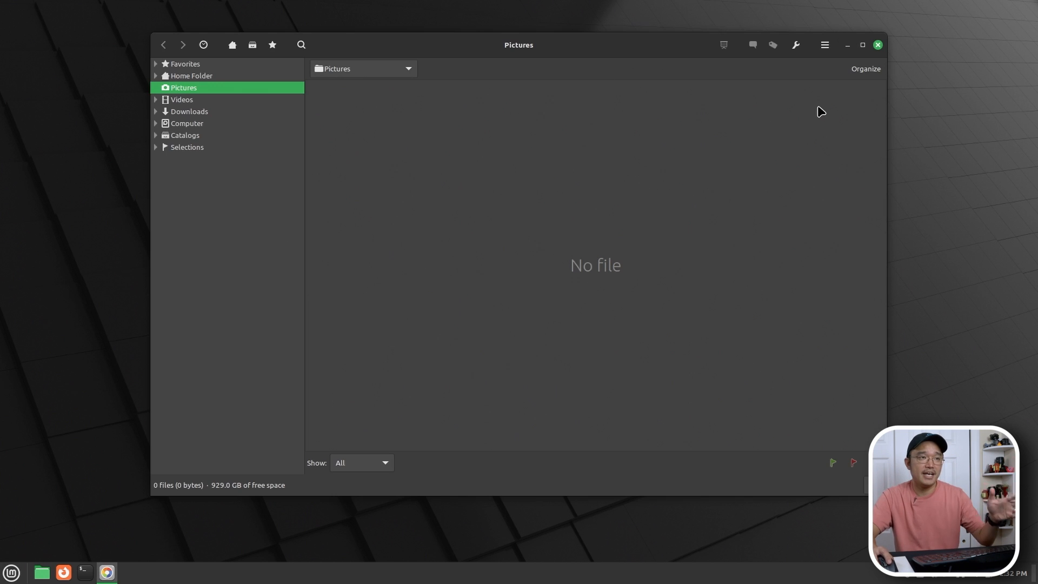
pyautogui.moveTo(639, 52)
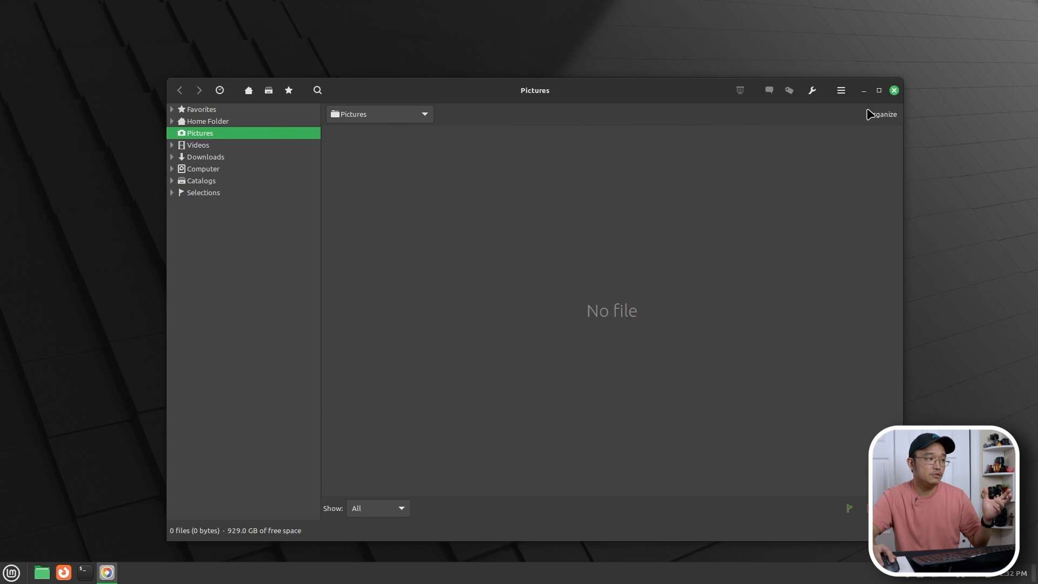
# Close Pix and browse the menu's Office and Internet categories.
pyautogui.click(11, 572)
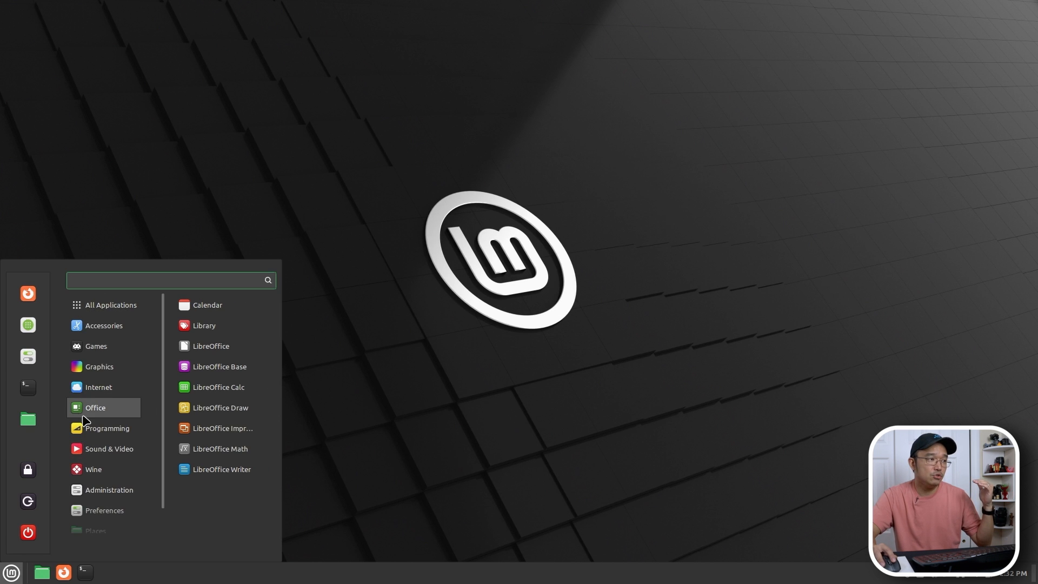
pyautogui.moveTo(219, 366)
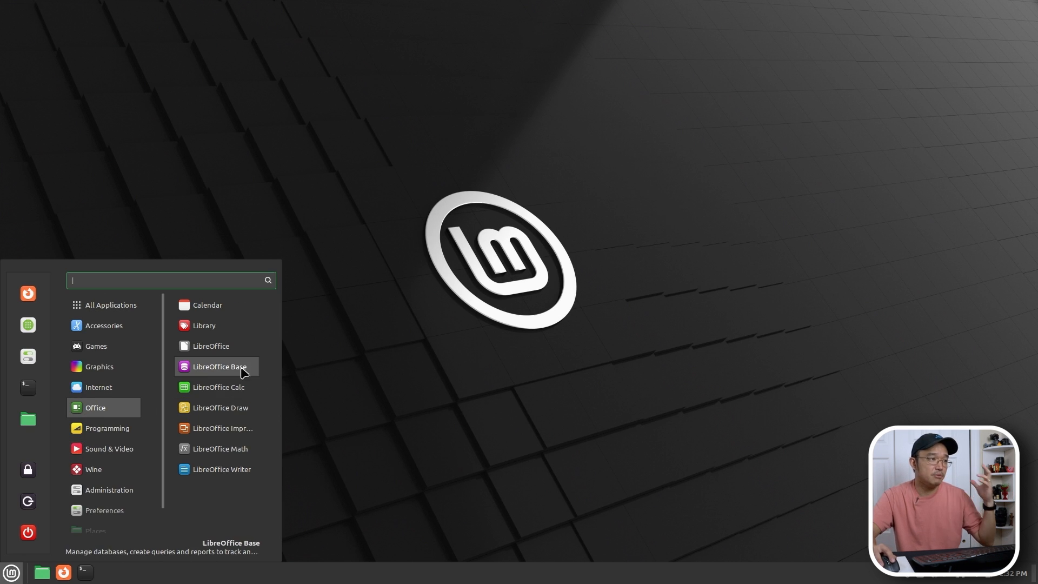
pyautogui.moveTo(220, 406)
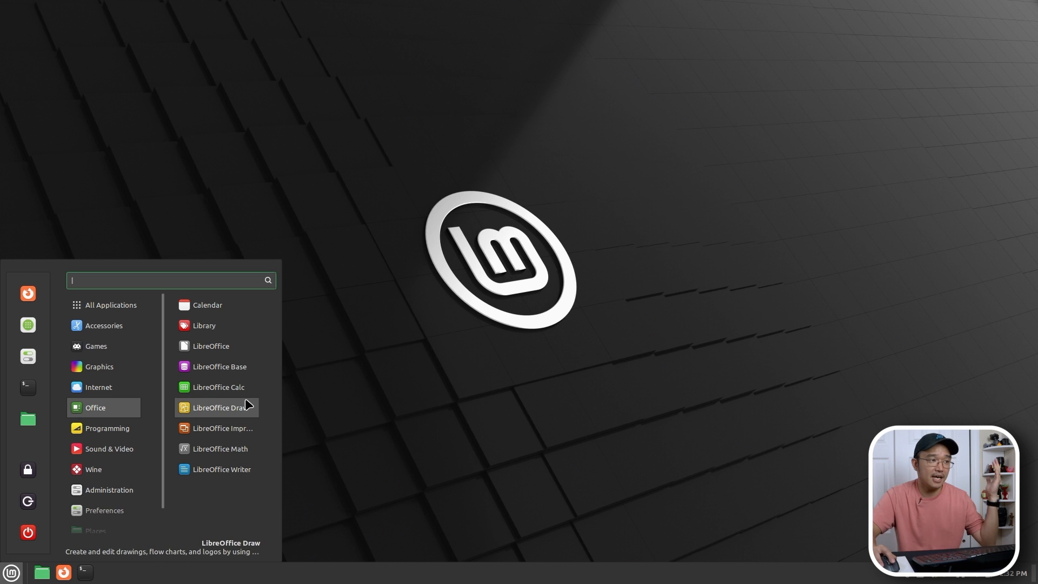
pyautogui.moveTo(216, 427)
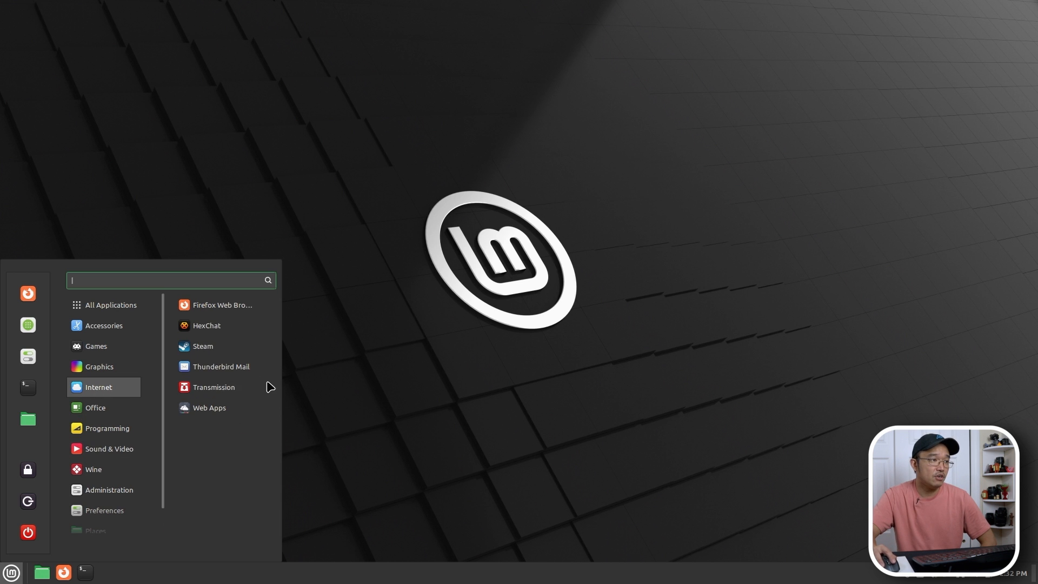
pyautogui.moveTo(220, 366)
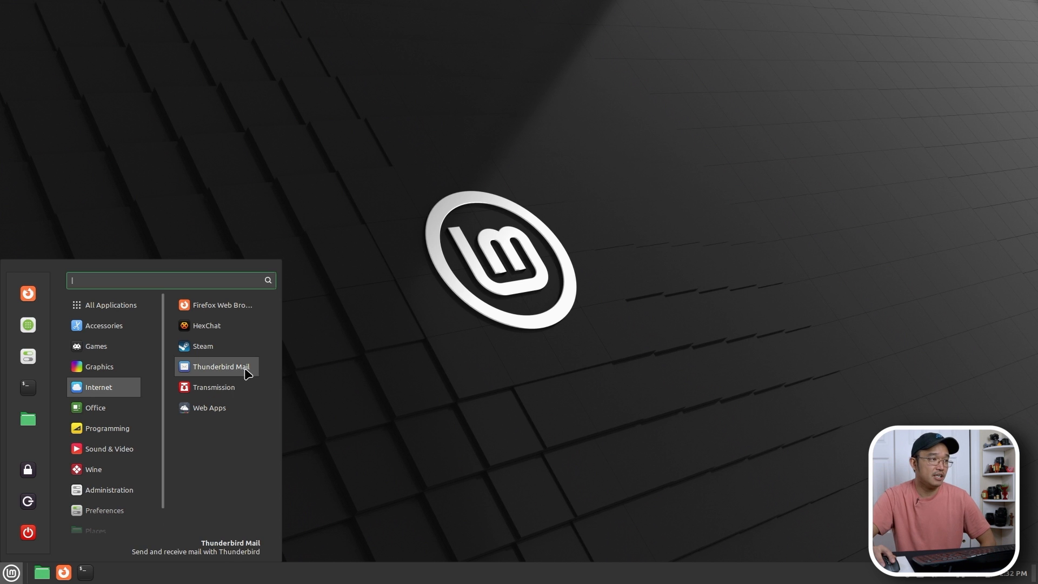
pyautogui.moveTo(203, 346)
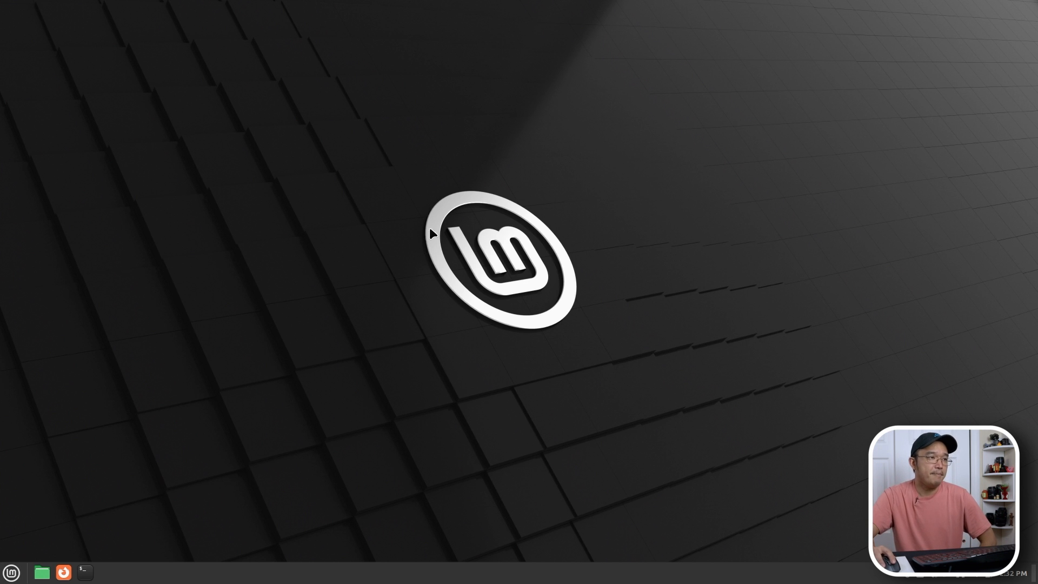
pyautogui.moveTo(463, 222)
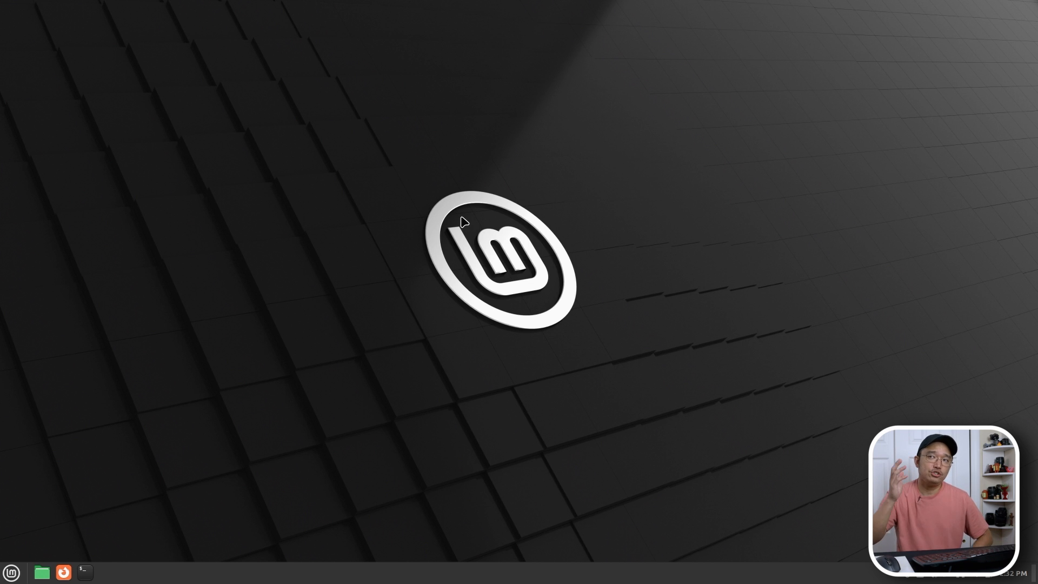
pyautogui.click(106, 571)
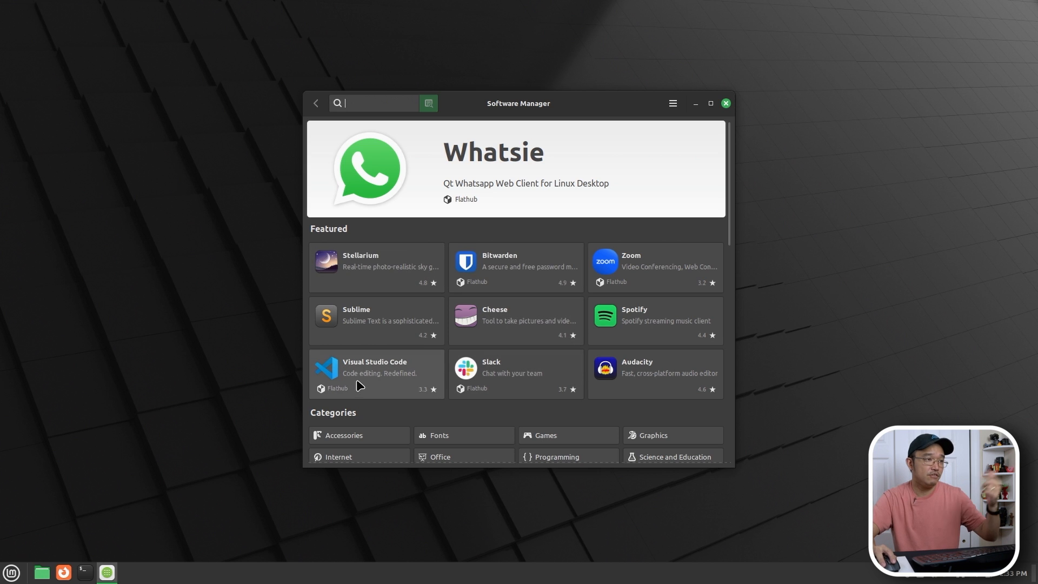
pyautogui.moveTo(340, 395)
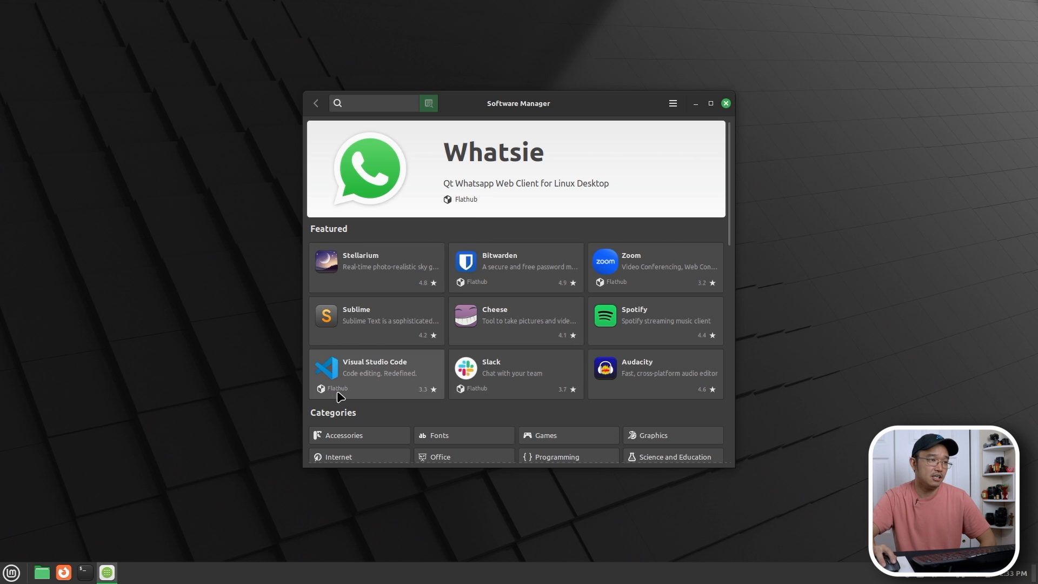
# Search for Flatseal, open its installed details page, and return to the featured home.
pyautogui.click(374, 103)
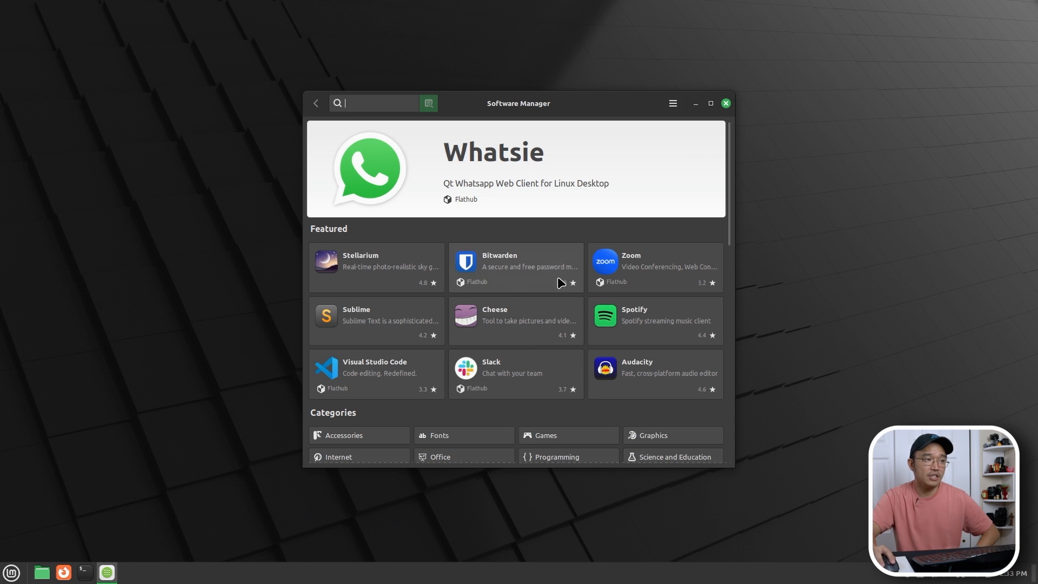
pyautogui.moveTo(510, 316)
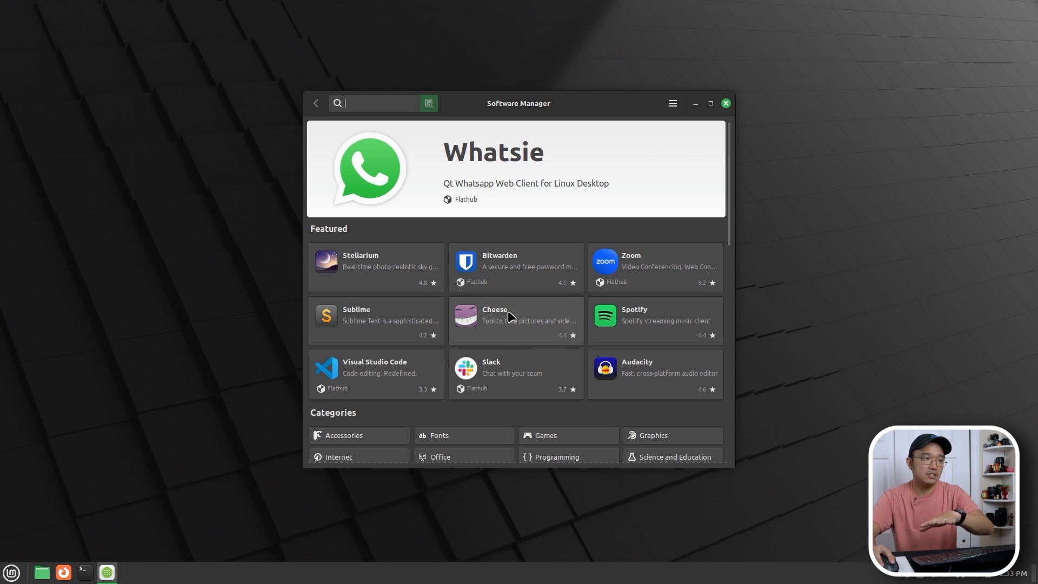
pyautogui.moveTo(503, 239)
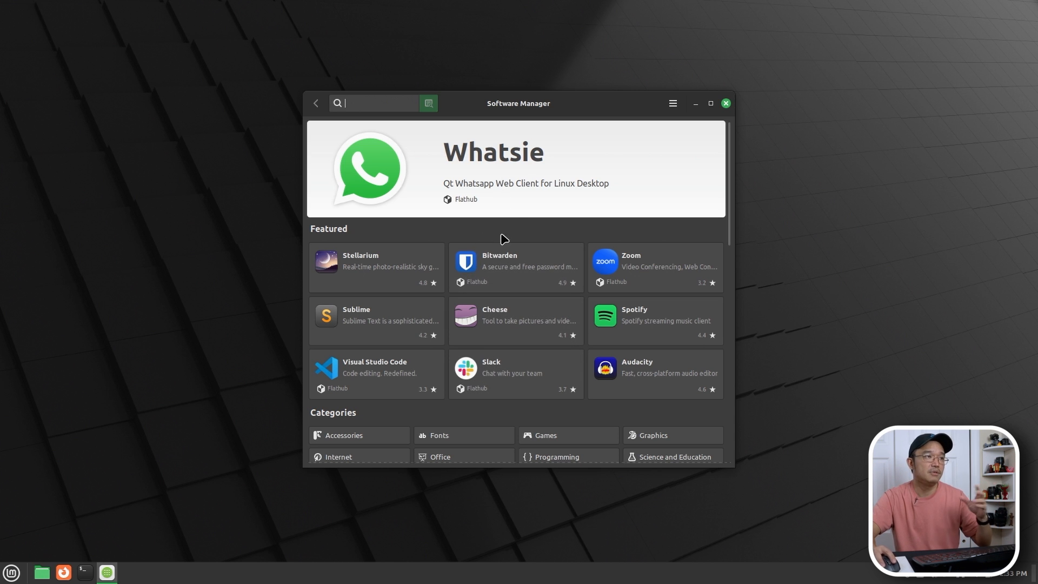
pyautogui.write('f')
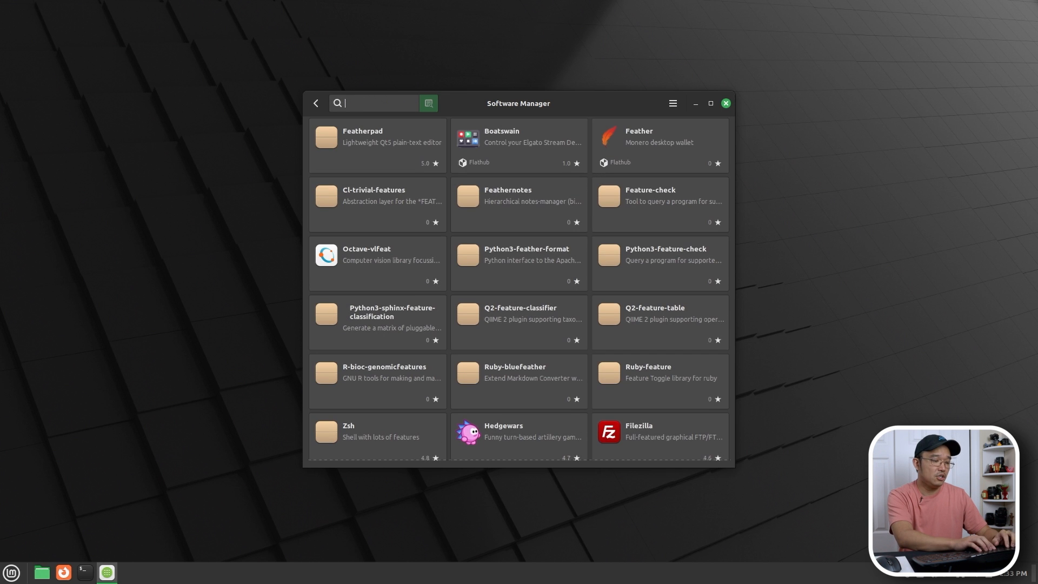
pyautogui.write('flatseal')
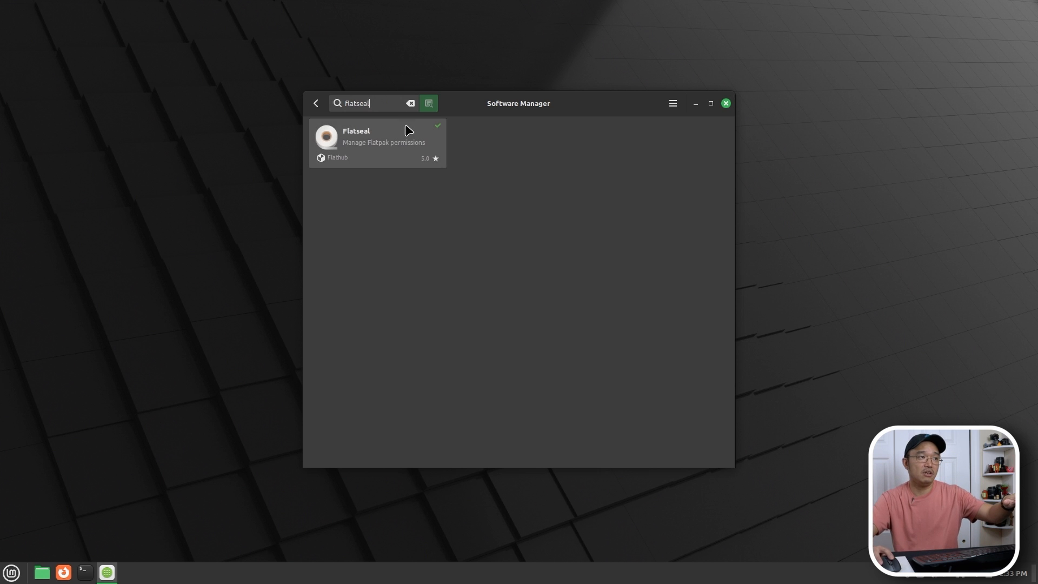
pyautogui.moveTo(404, 142)
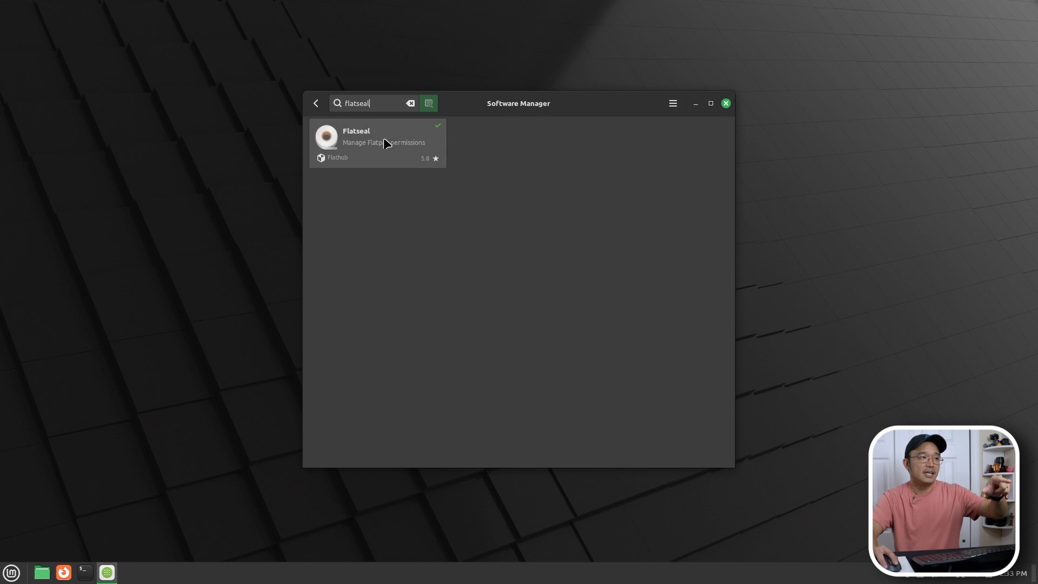
pyautogui.click(377, 137)
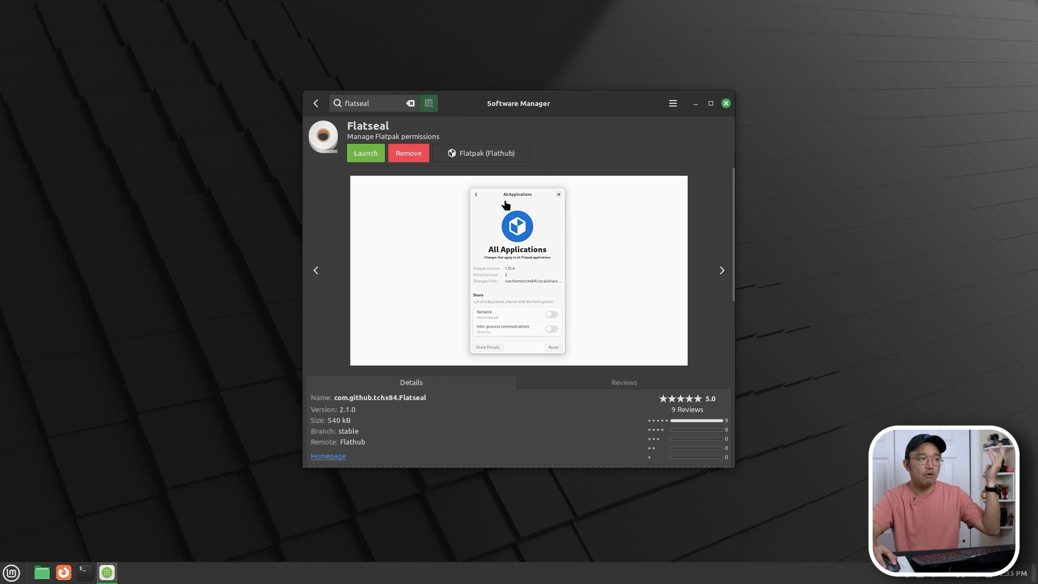
pyautogui.moveTo(434, 157)
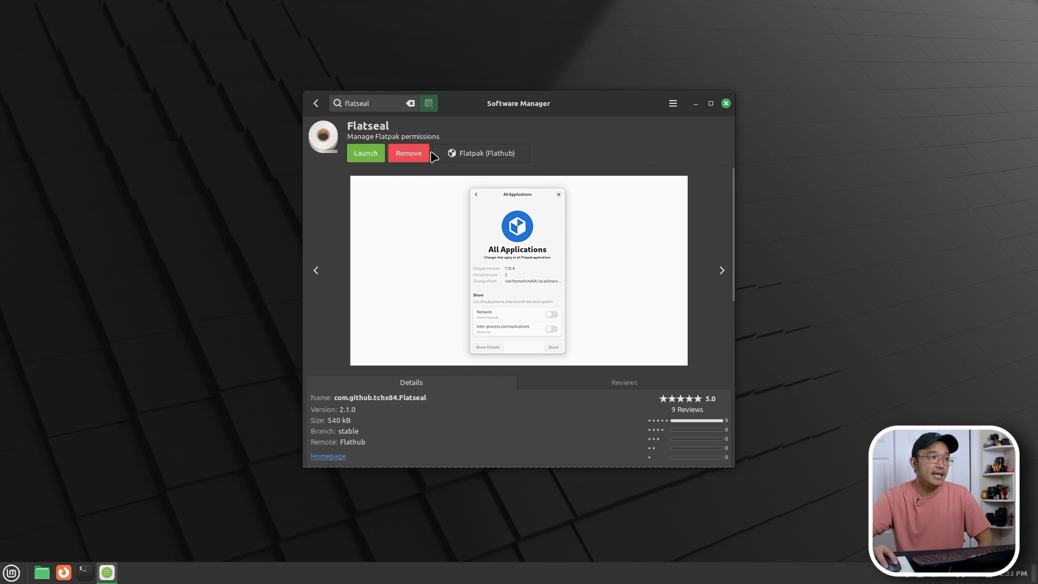
pyautogui.click(316, 103)
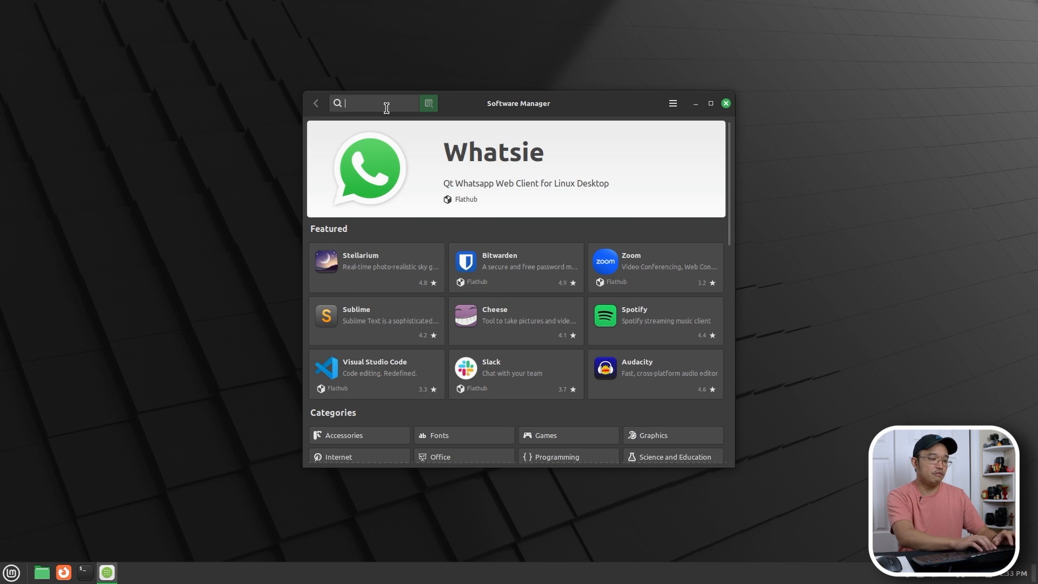
# Search for Steam and then Wine packages, then close Software Manager.
pyautogui.write('steam')
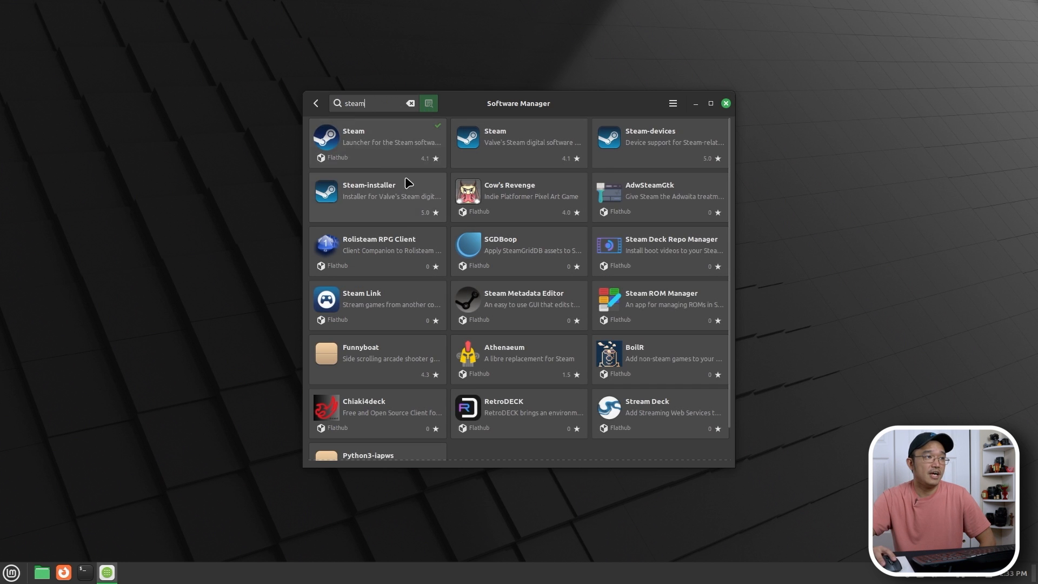
pyautogui.moveTo(495, 158)
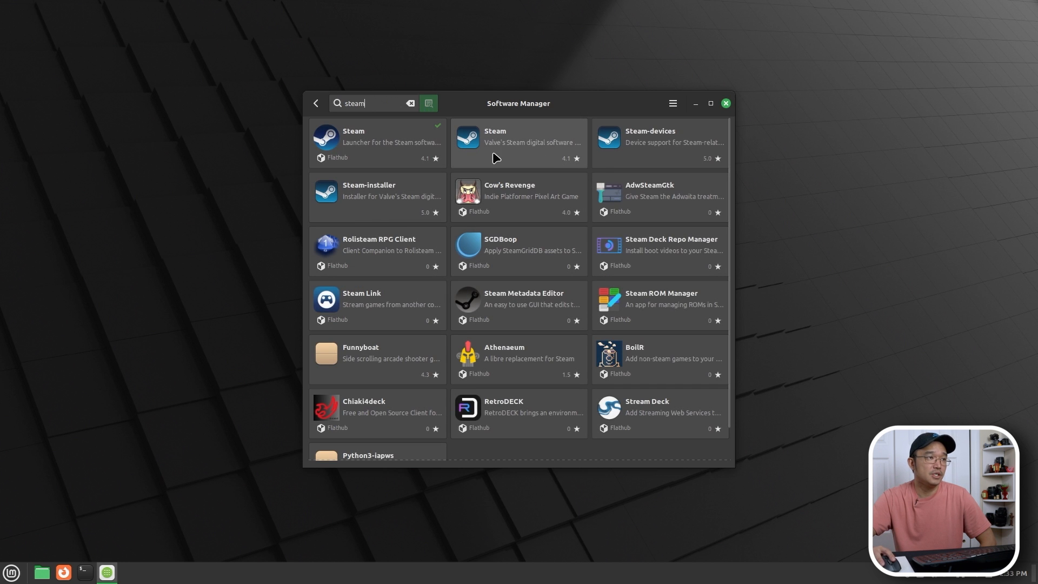
pyautogui.moveTo(374, 64)
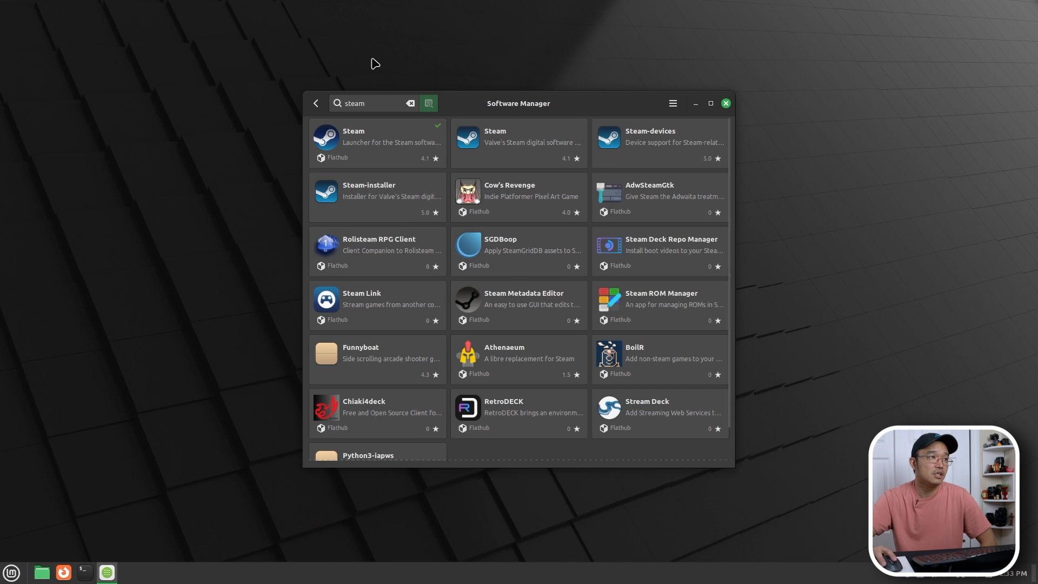
pyautogui.write('wine')
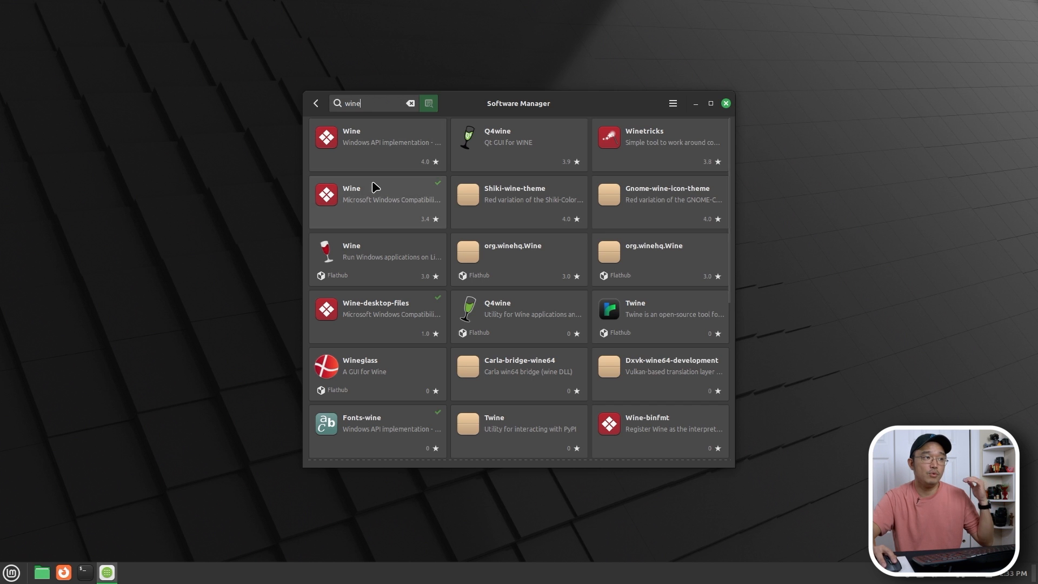
pyautogui.moveTo(377, 278)
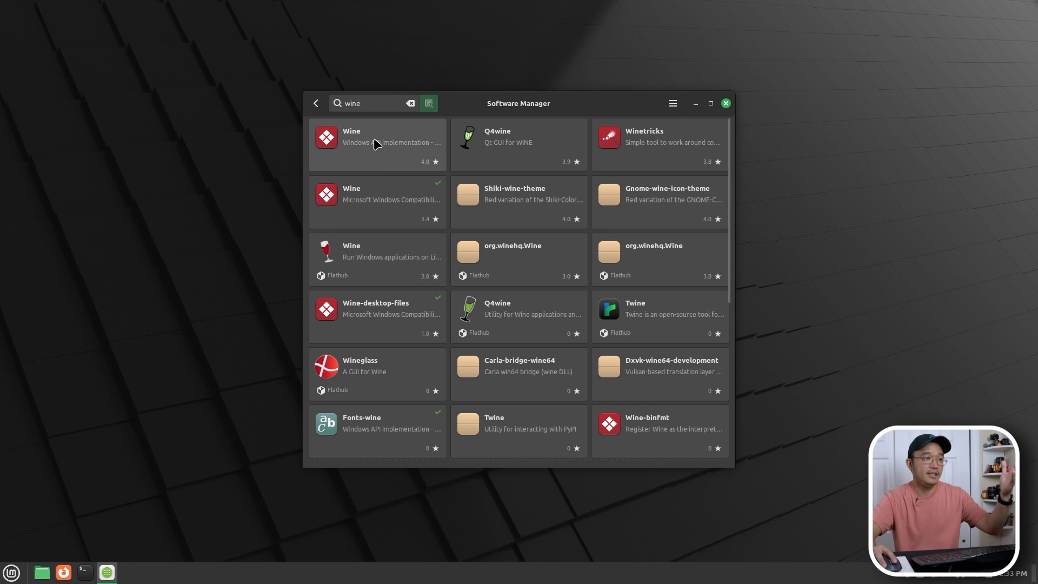
pyautogui.moveTo(609, 110)
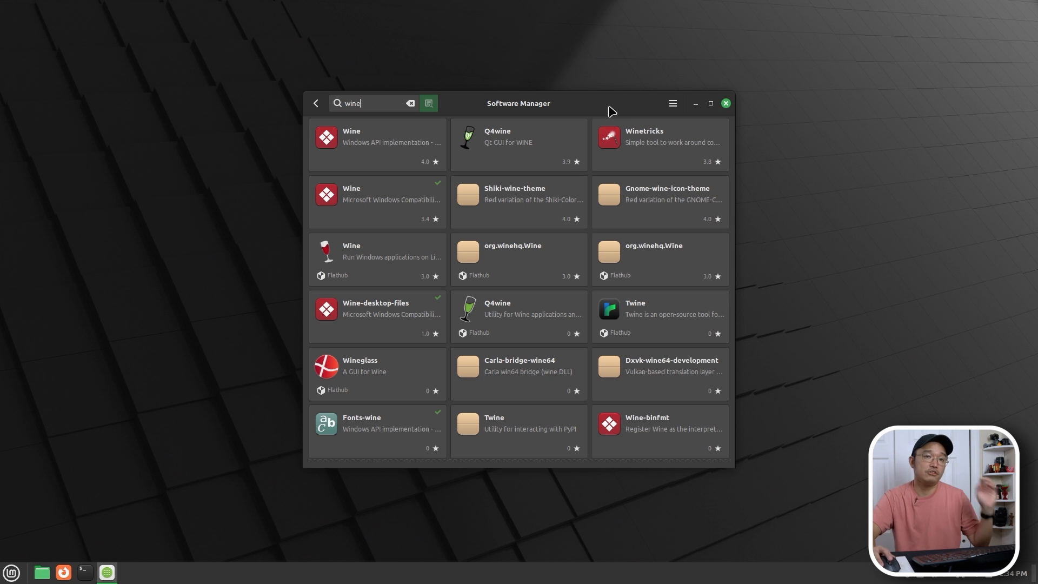
pyautogui.click(725, 103)
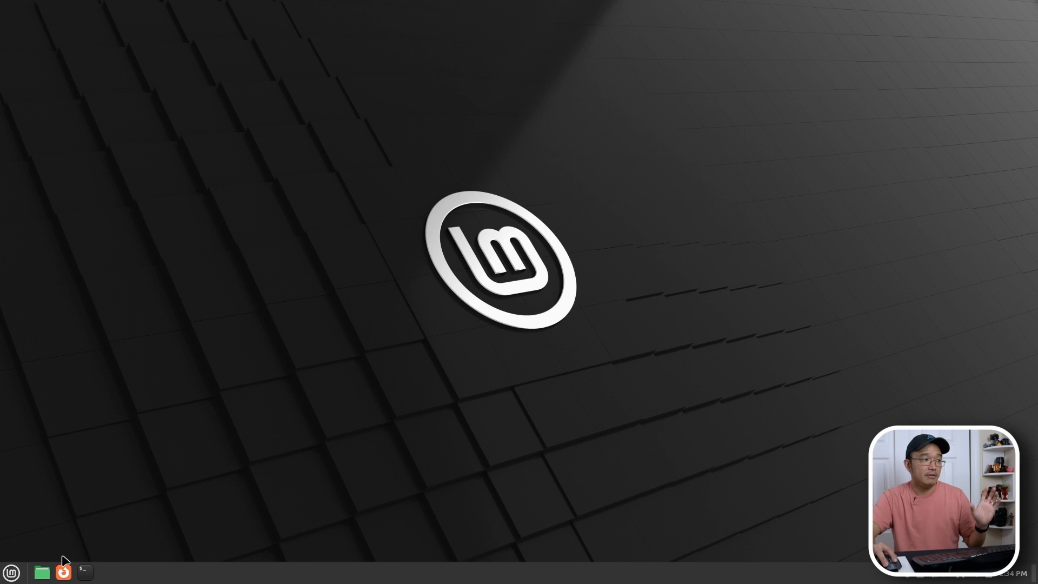
# Open the Files manager and browse Pictures before returning to the Home folder.
pyautogui.click(41, 572)
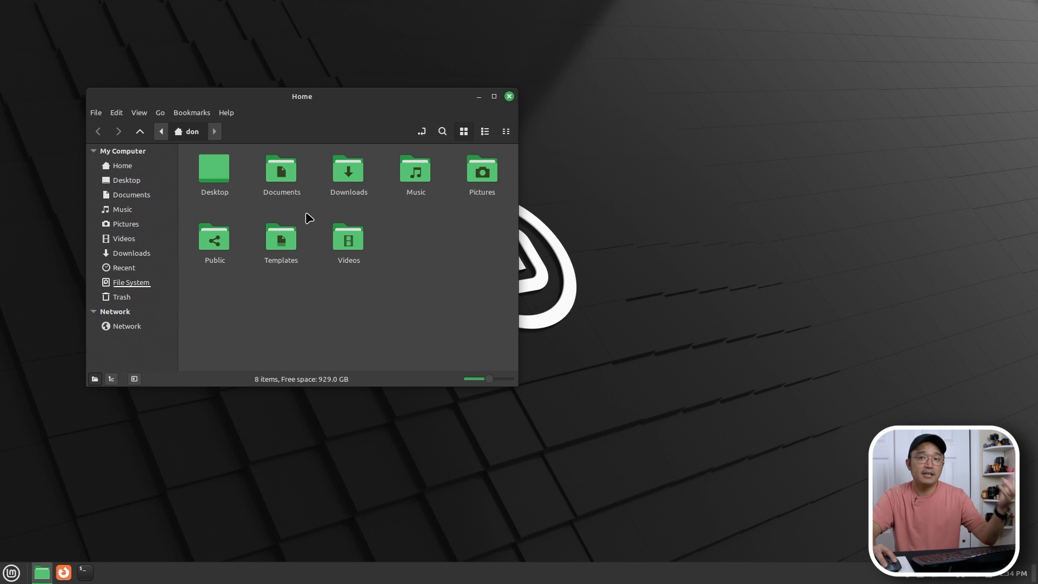
pyautogui.moveTo(355, 78)
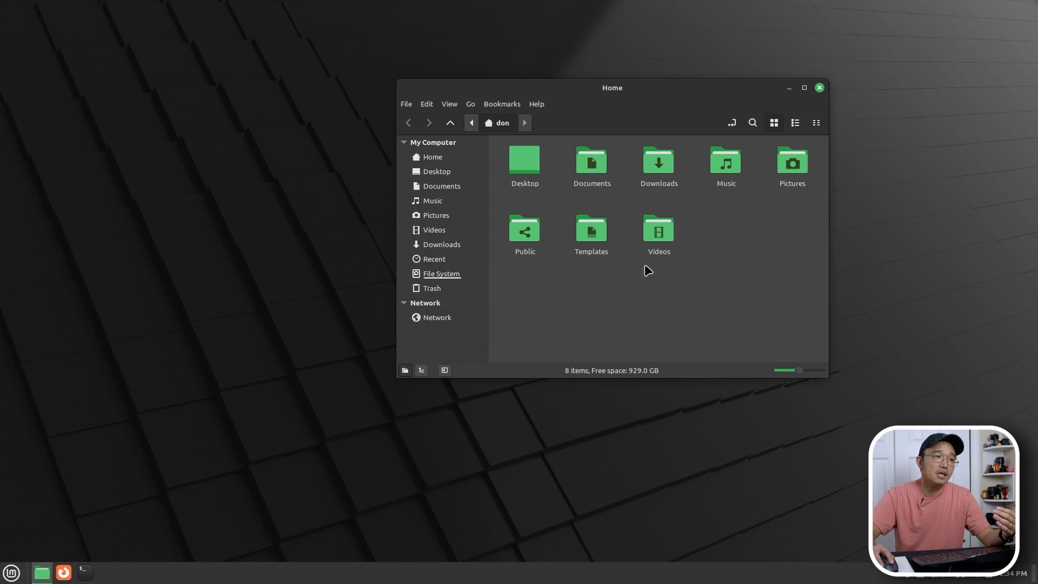
pyautogui.moveTo(658, 162)
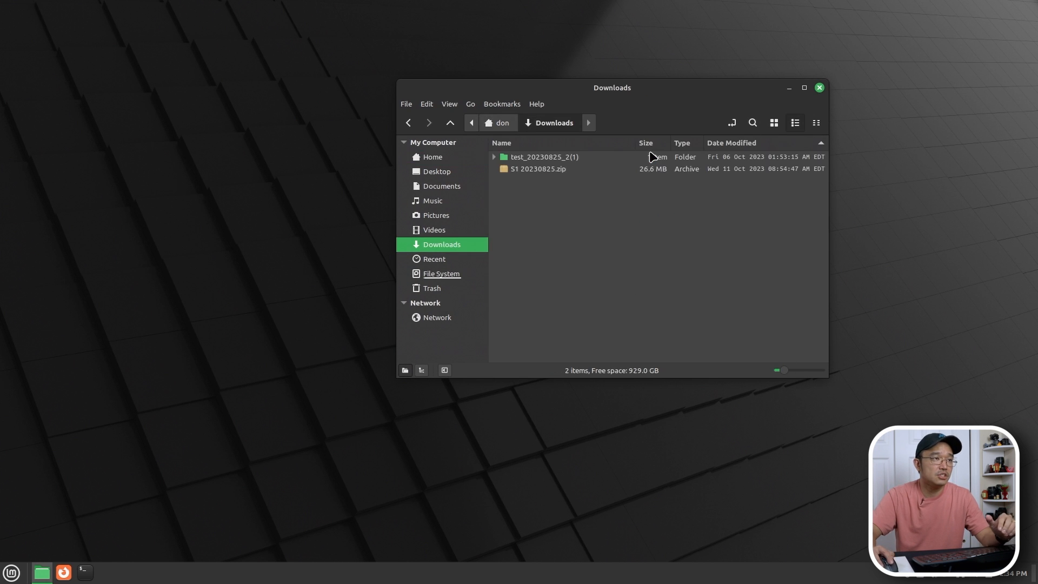
pyautogui.click(436, 215)
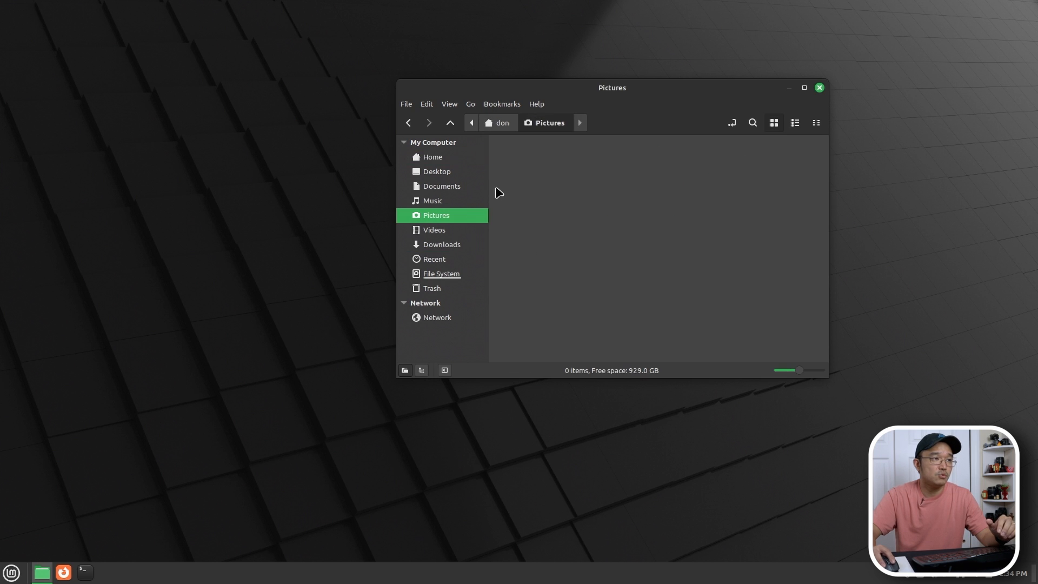
pyautogui.moveTo(434, 259)
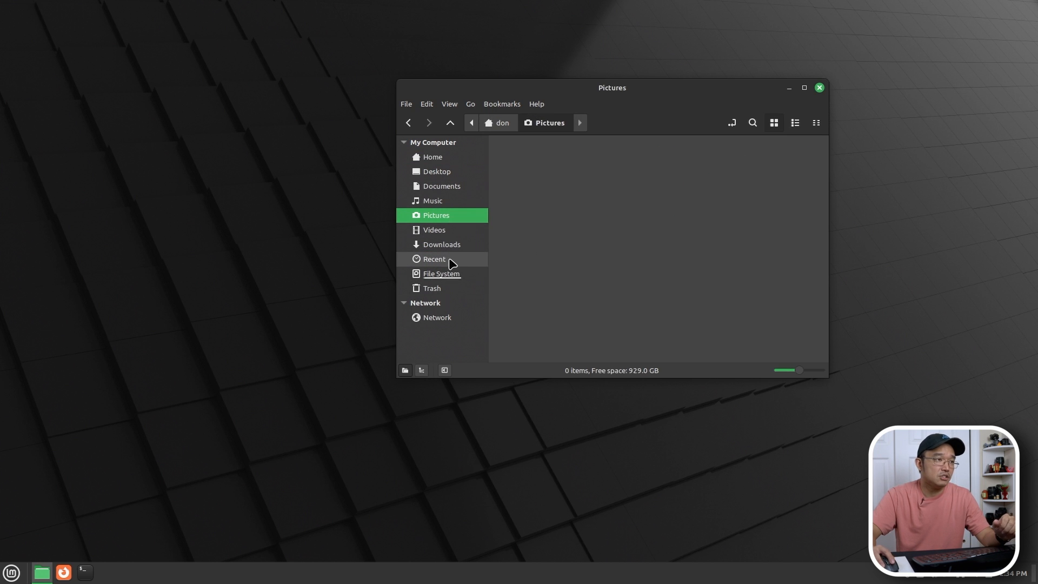
pyautogui.moveTo(440, 157)
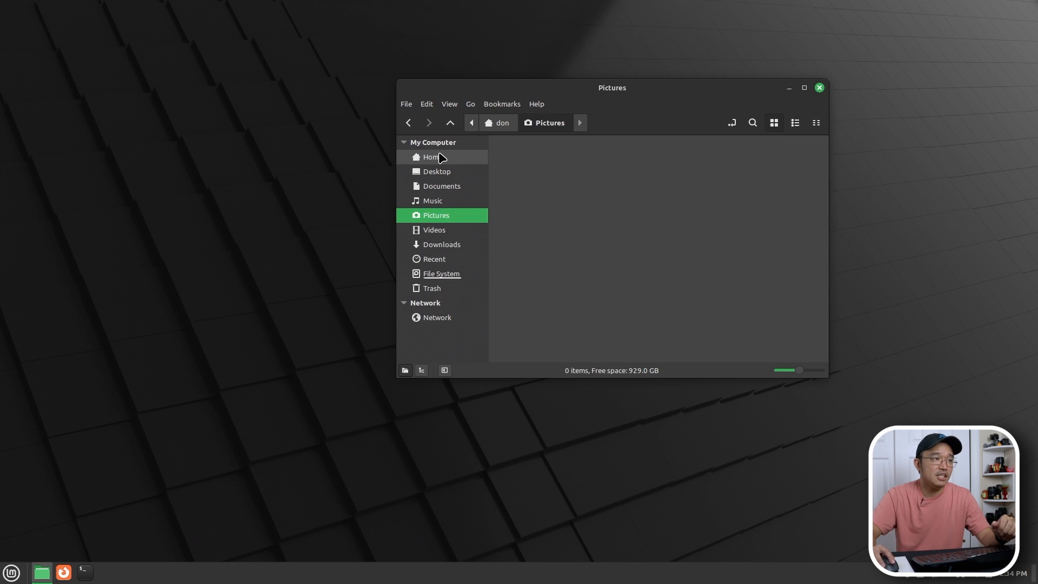
pyautogui.click(432, 157)
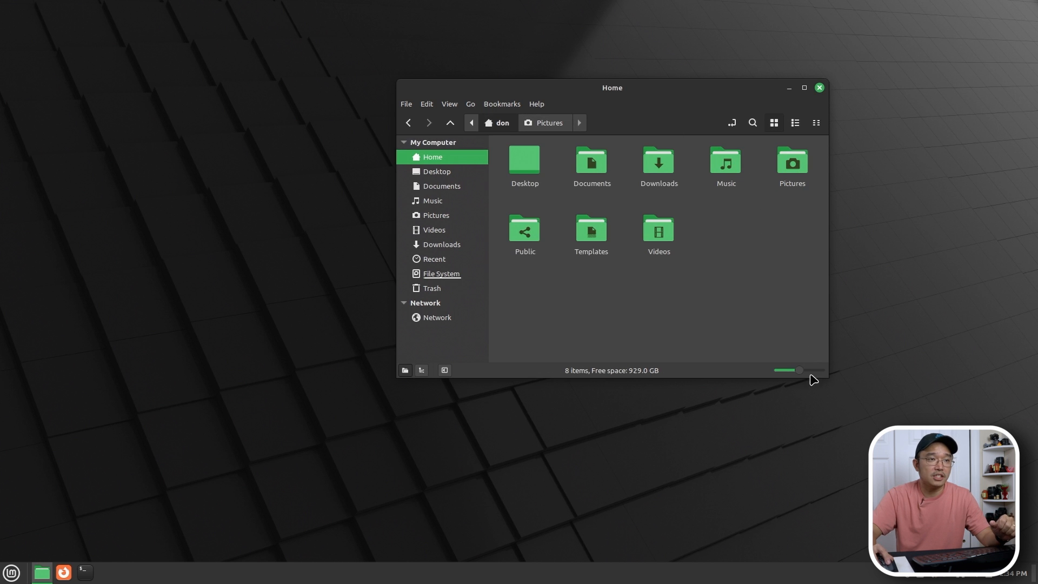
# Switch Home to list view, back to large icons, then launch System Settings.
pyautogui.click(816, 122)
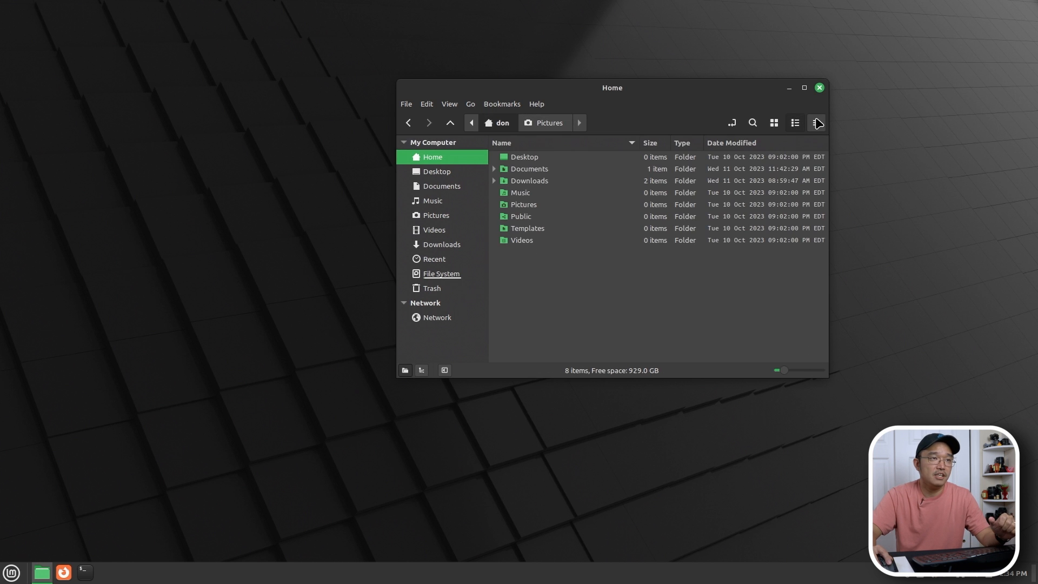
pyautogui.click(772, 123)
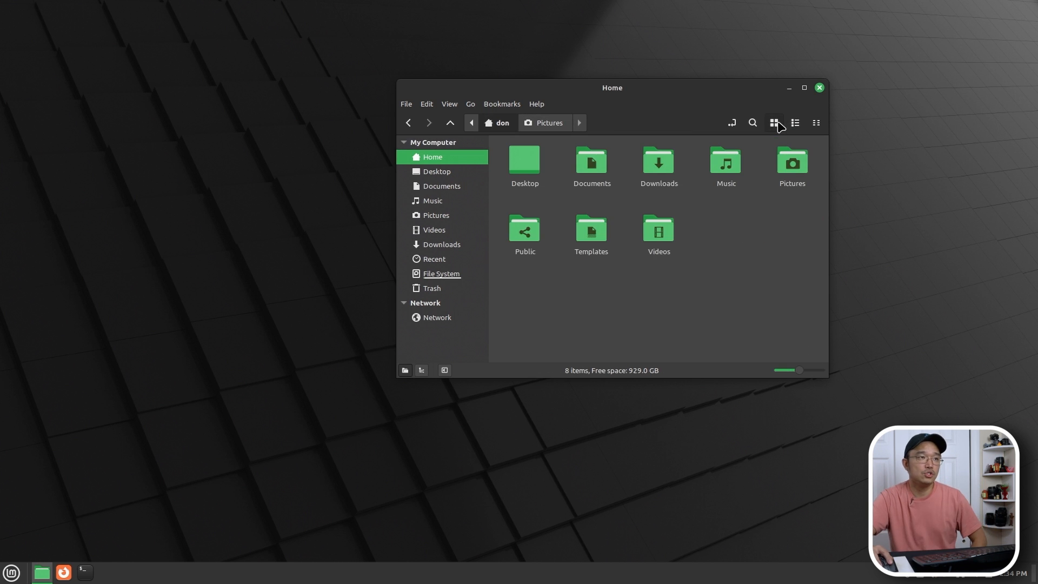
pyautogui.moveTo(549, 289)
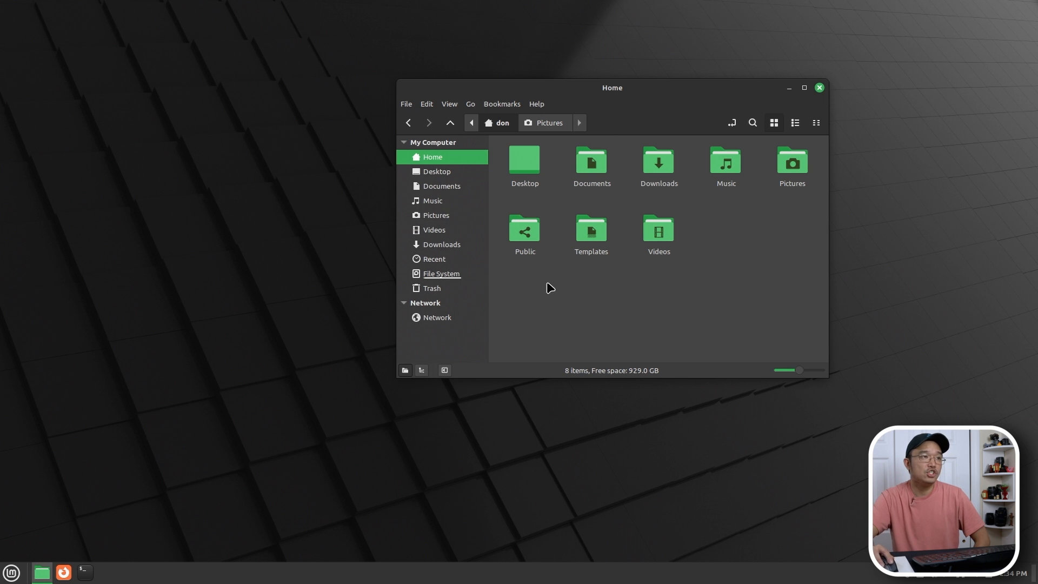
pyautogui.click(105, 575)
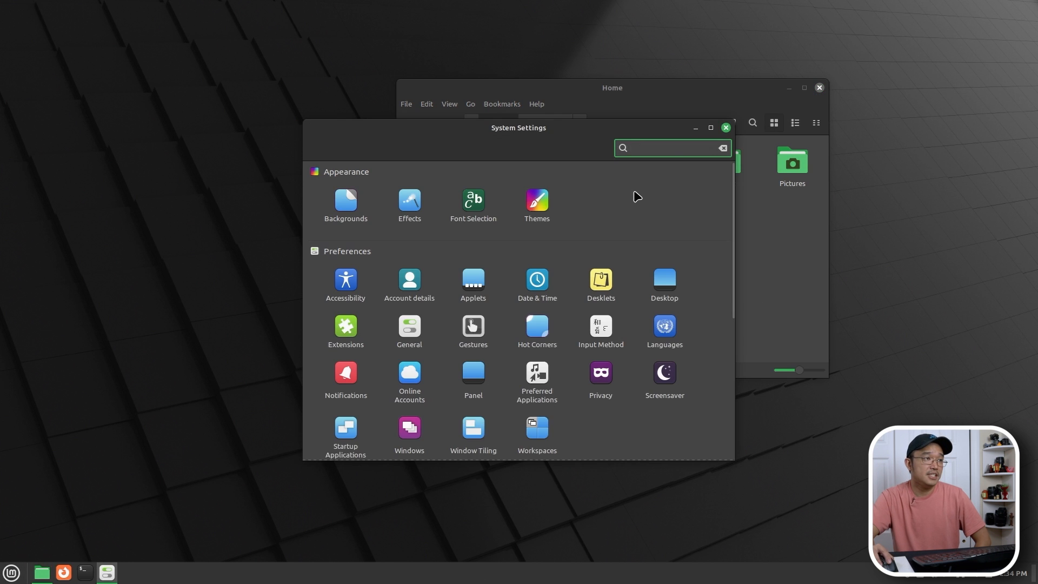
pyautogui.moveTo(255, 207)
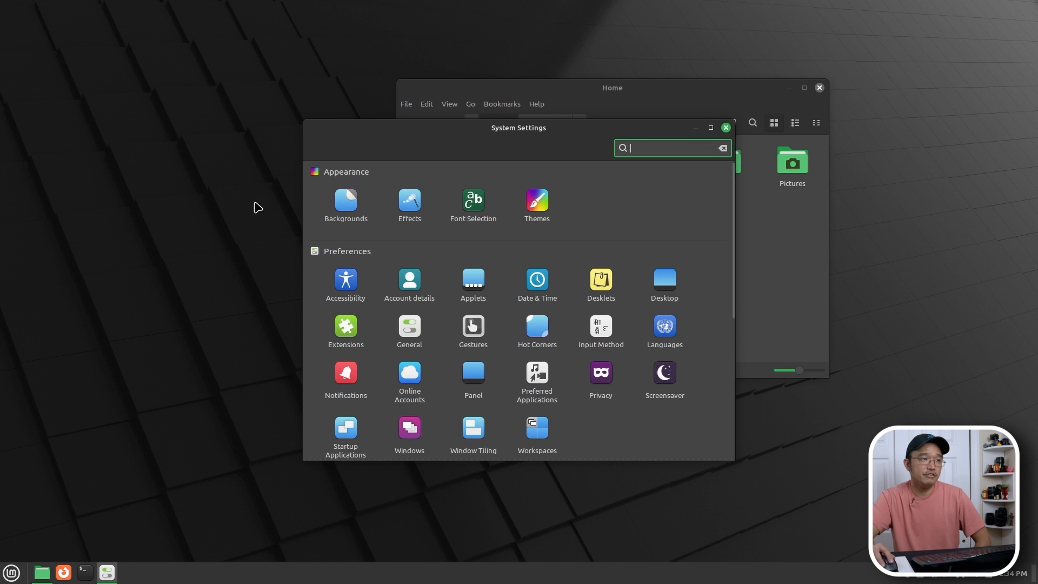
pyautogui.moveTo(547, 203)
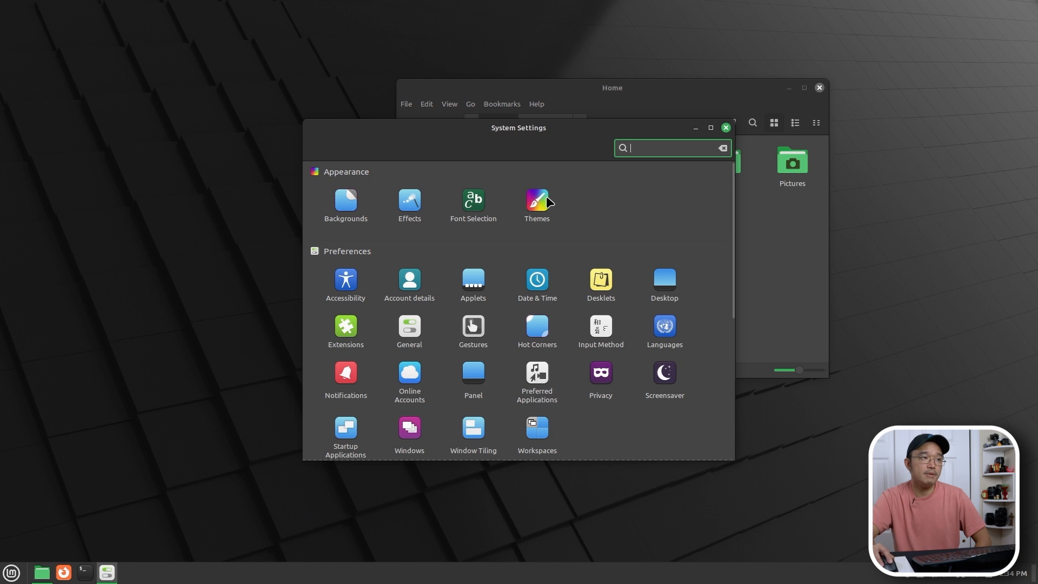
# Browse theme settings, then set the dark Linux Mint Sele wallpaper after trying the green one.
pyautogui.click(536, 201)
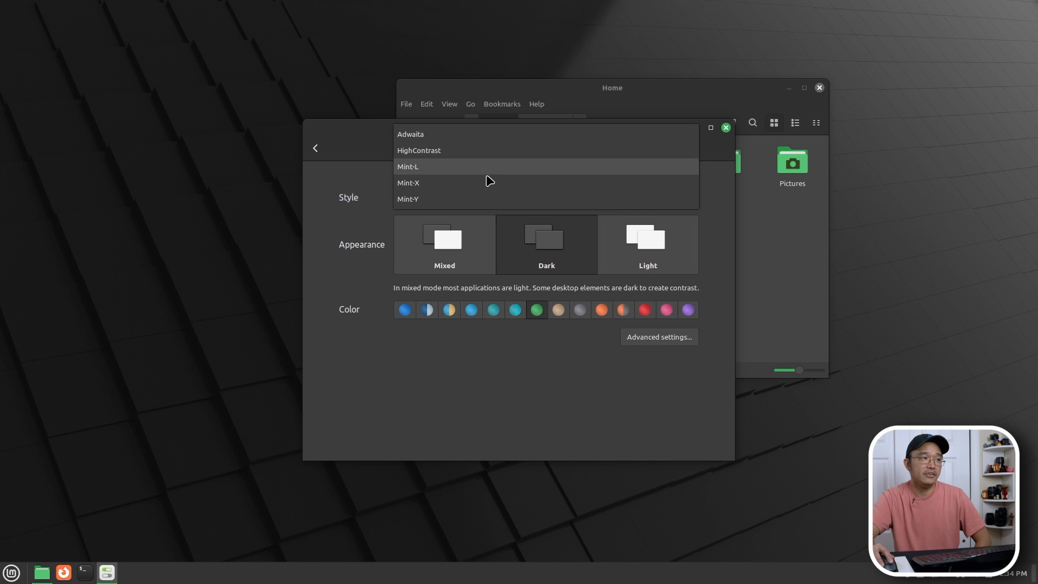
pyautogui.click(407, 199)
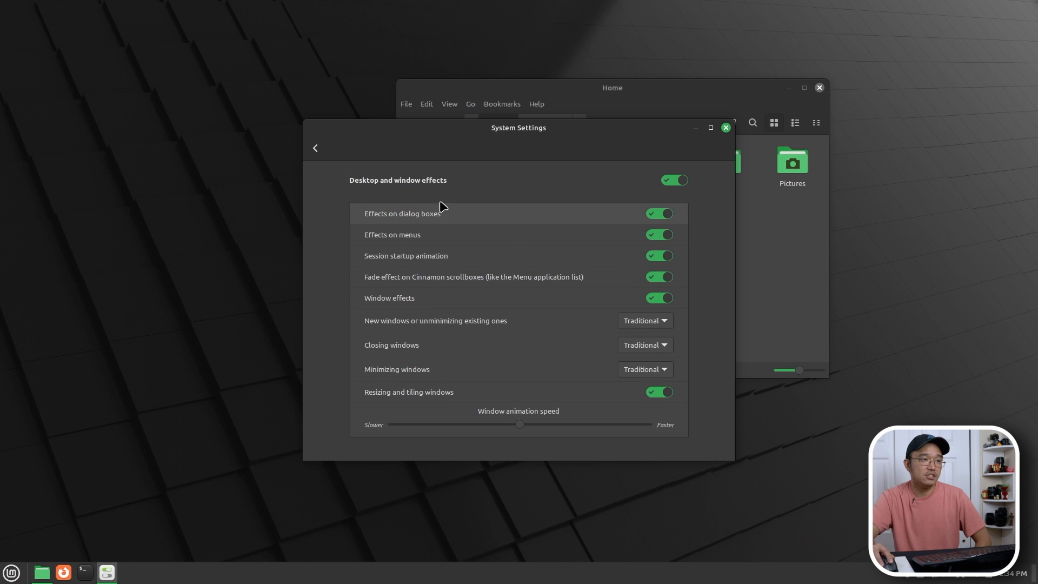
pyautogui.moveTo(540, 427)
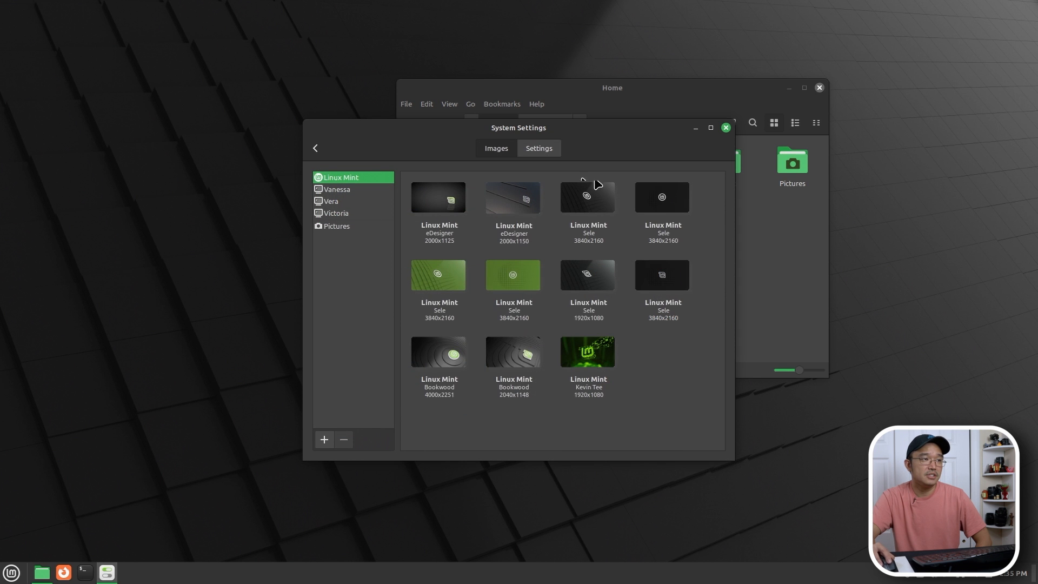
pyautogui.moveTo(439, 281)
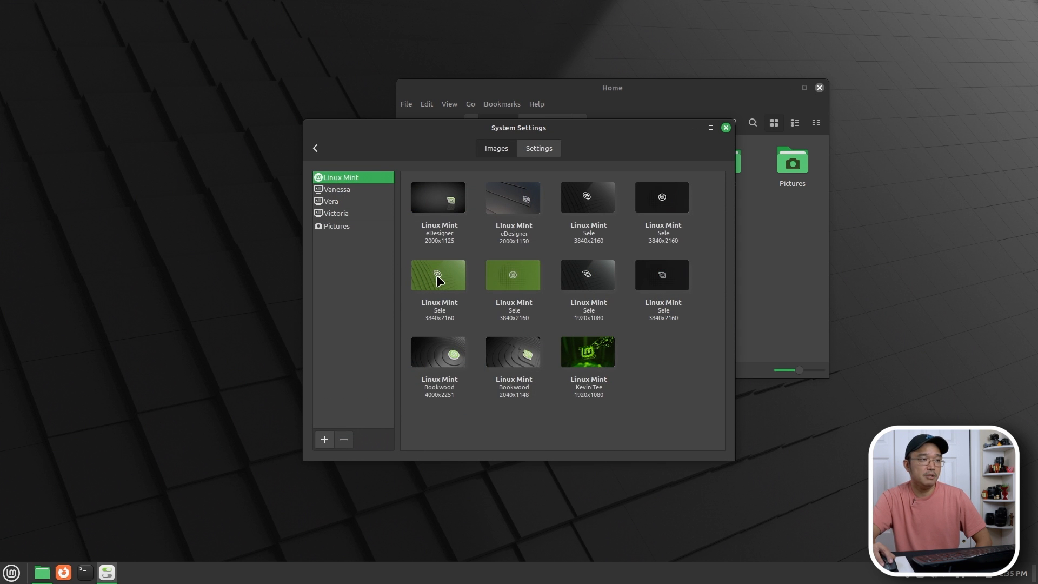
pyautogui.click(439, 274)
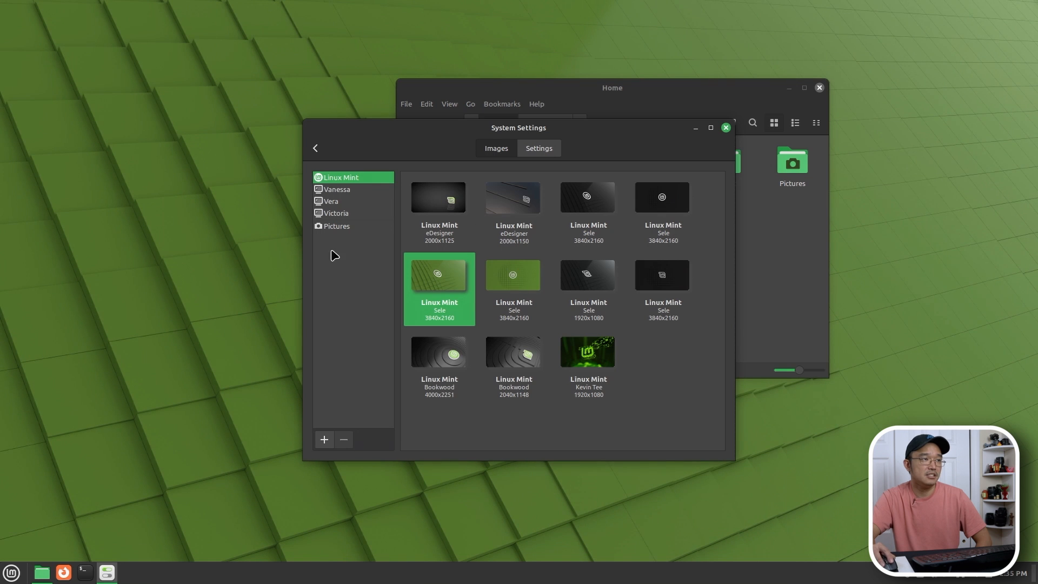
pyautogui.click(587, 197)
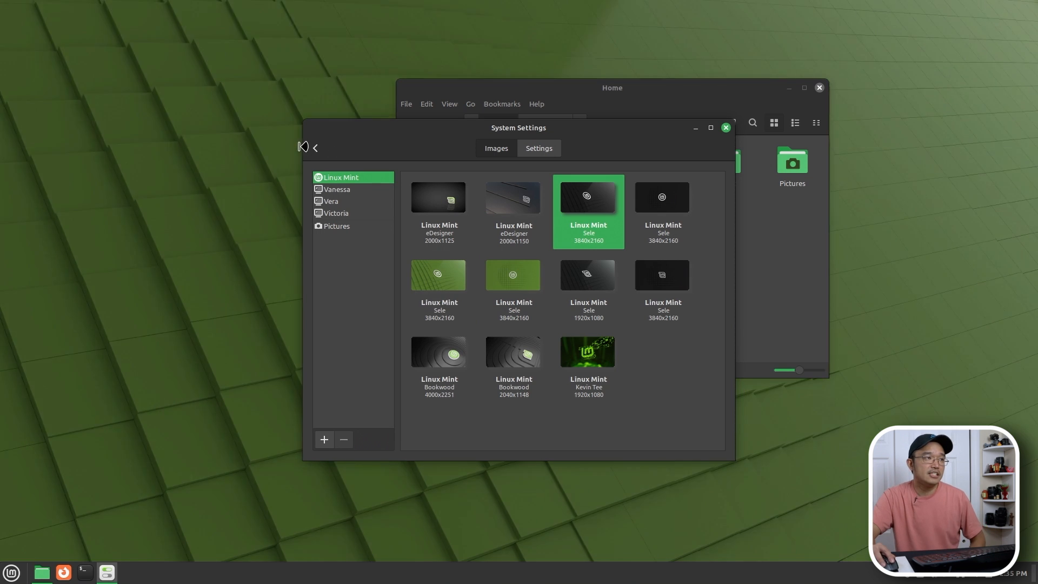
# Return System Settings to its overview and launch Firefox from the panel.
pyautogui.click(315, 147)
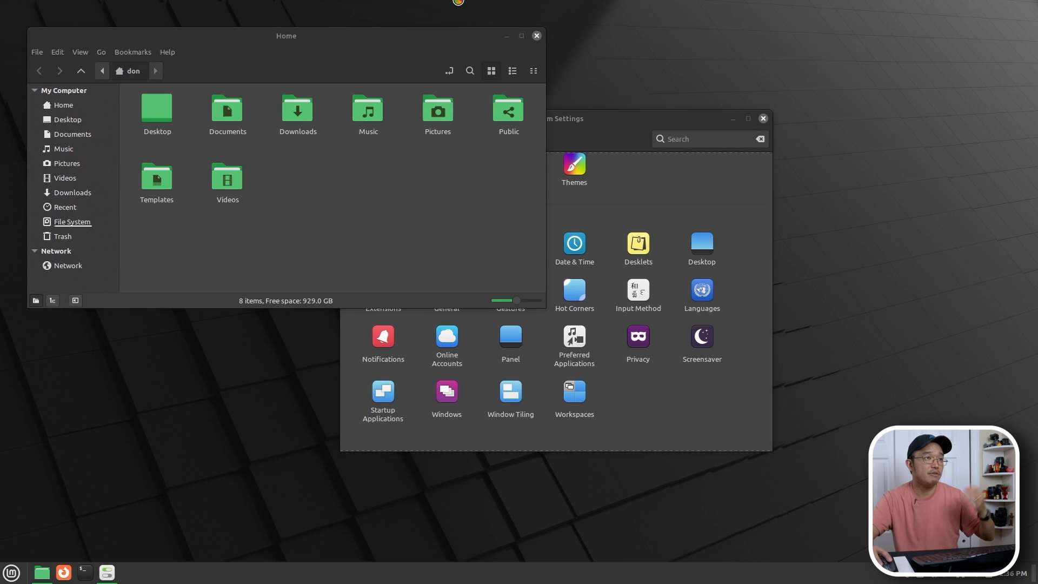
pyautogui.click(63, 577)
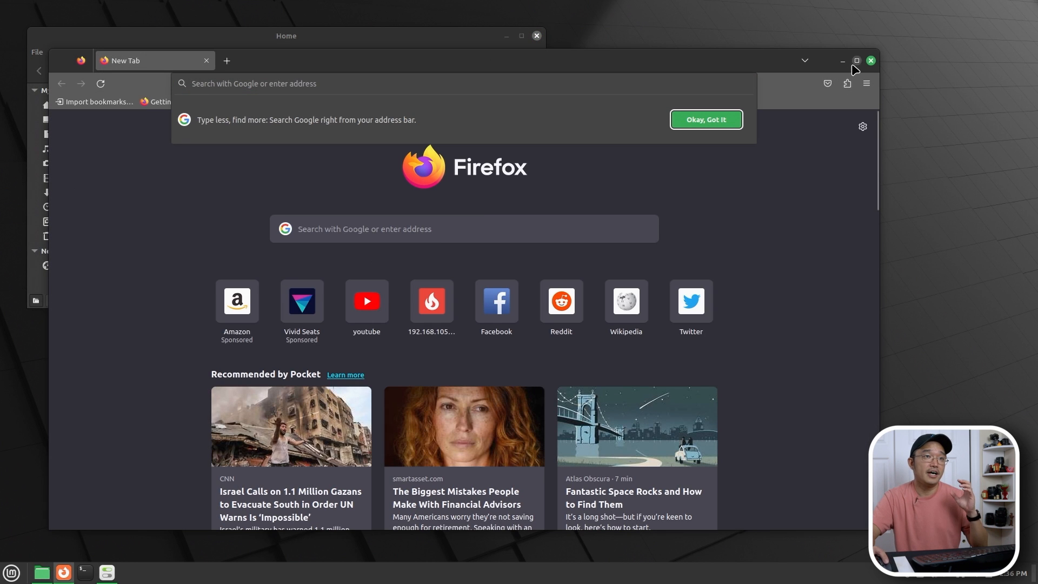